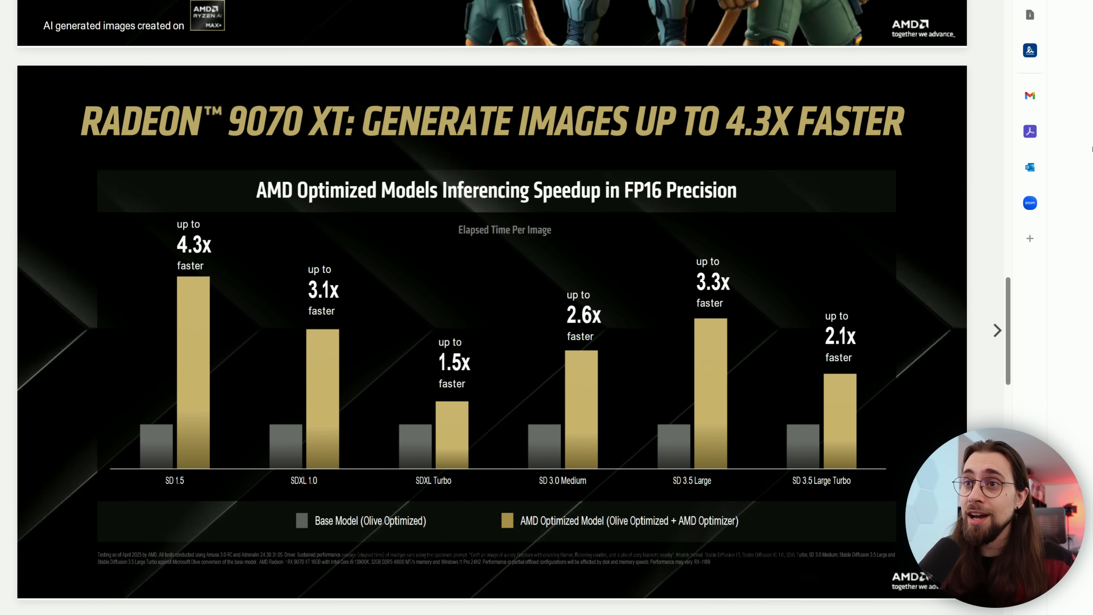
Step: Scroll down past the AMD Radeon 9070 XT inferencing speedup chart
scroll(down, 3)
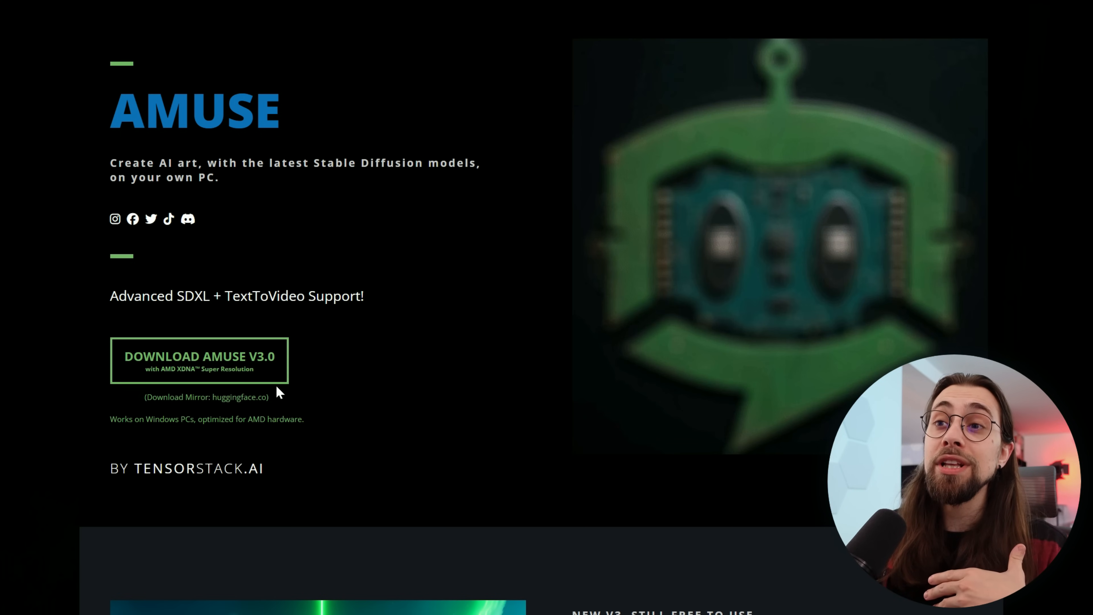
mouse_move(268, 375)
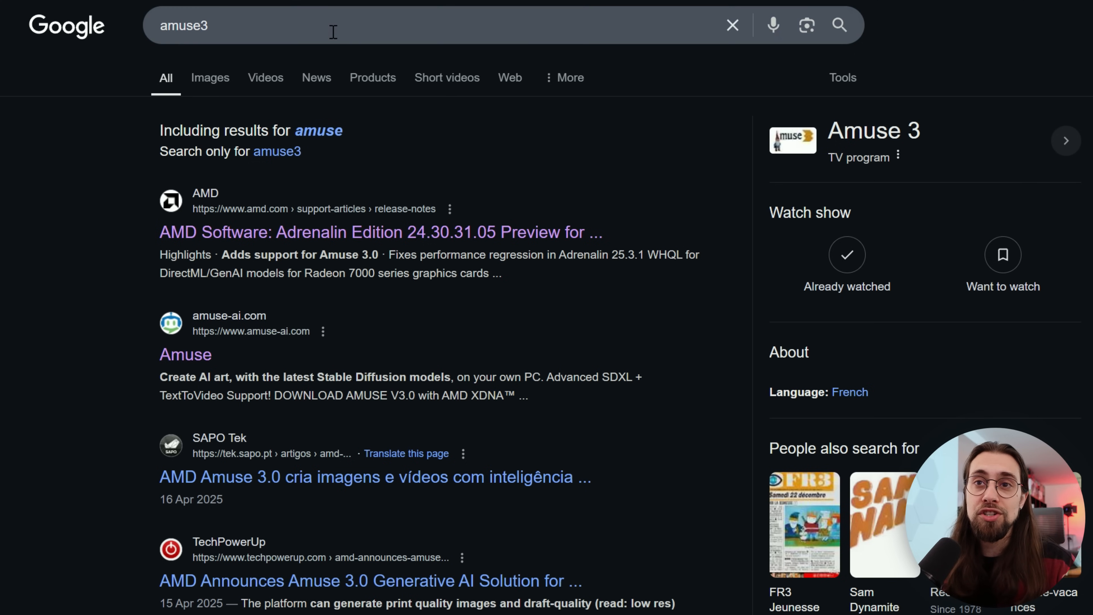
mouse_move(342, 232)
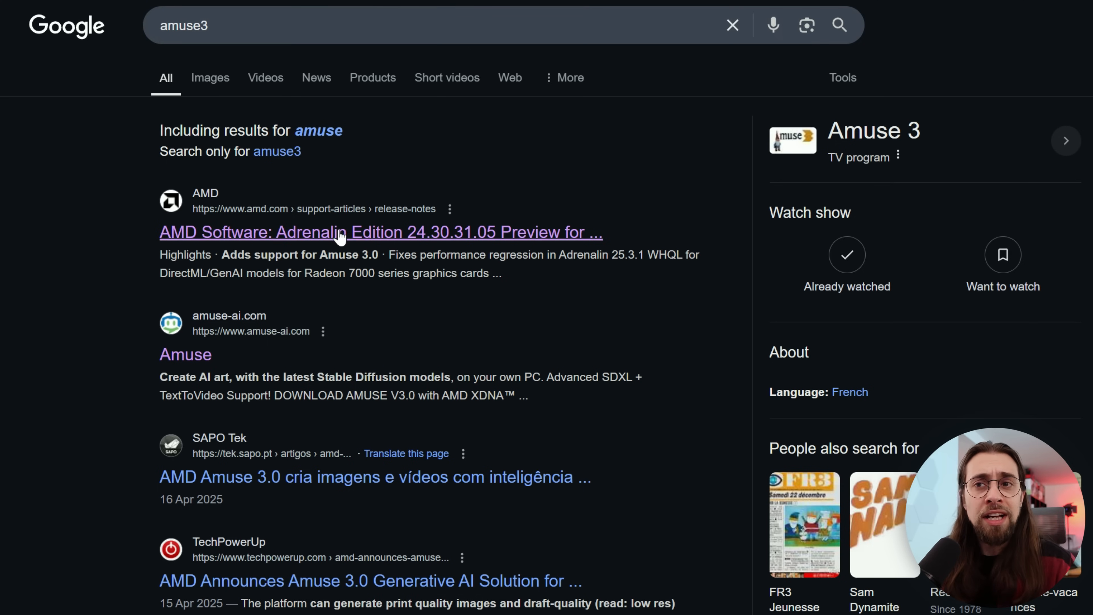
mouse_move(251, 247)
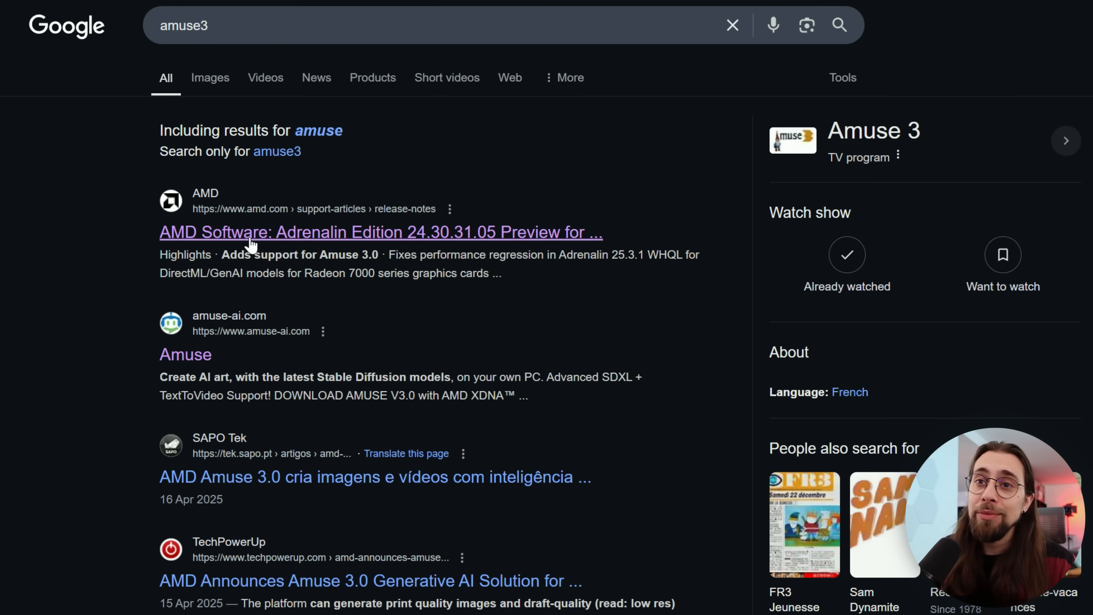
mouse_move(407, 241)
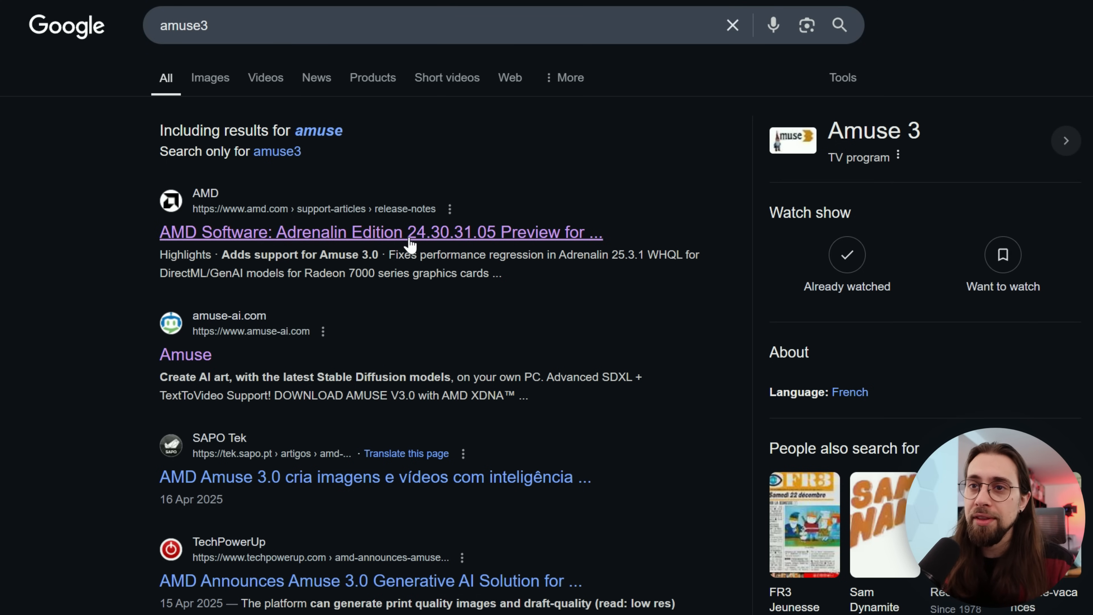
Step: View AMD's Adrenalin Edition 24.30.31.05 release notes down to the Windows driver download link
click(382, 232)
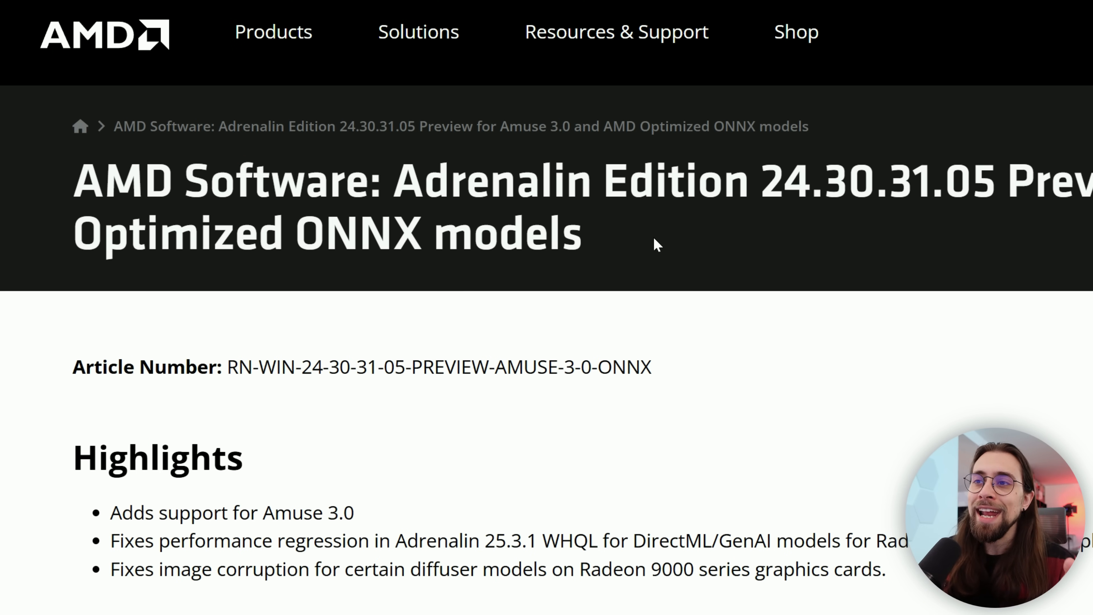
scroll(down, 3)
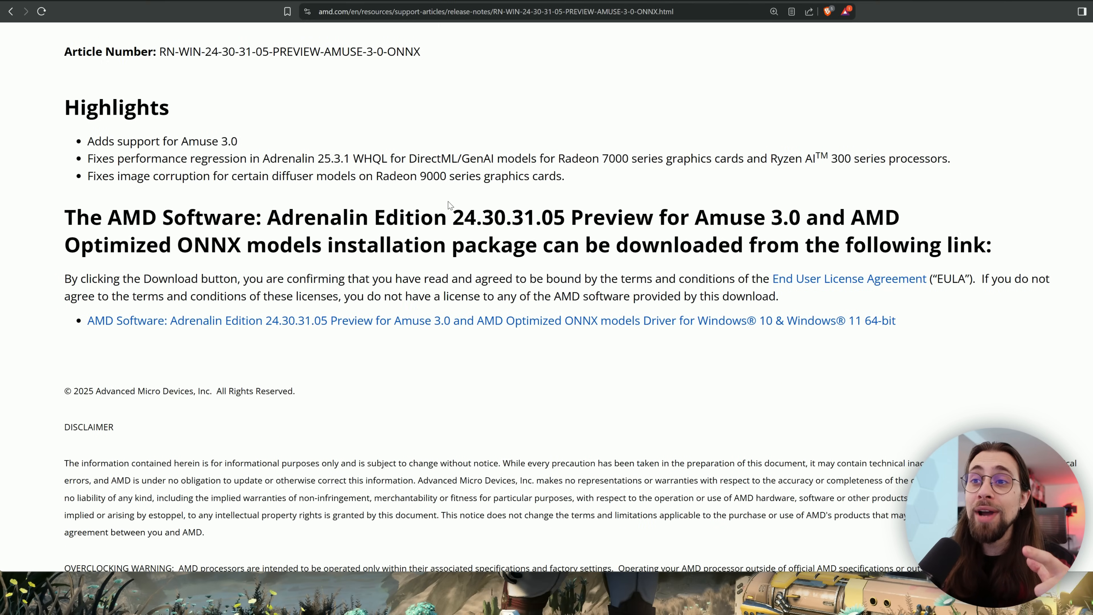
mouse_move(490, 168)
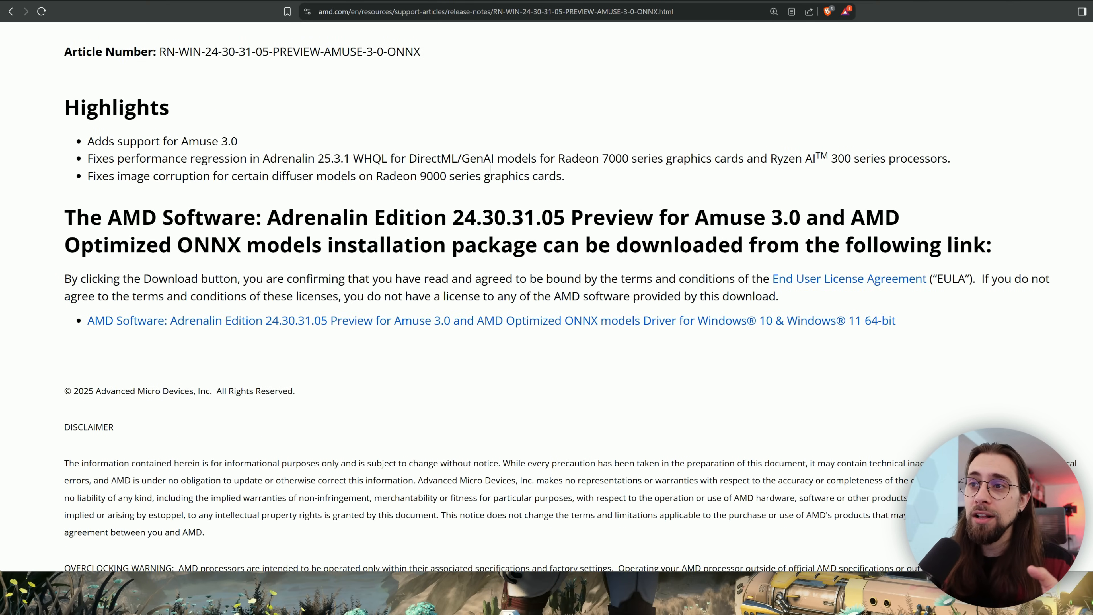
scroll(down, 3)
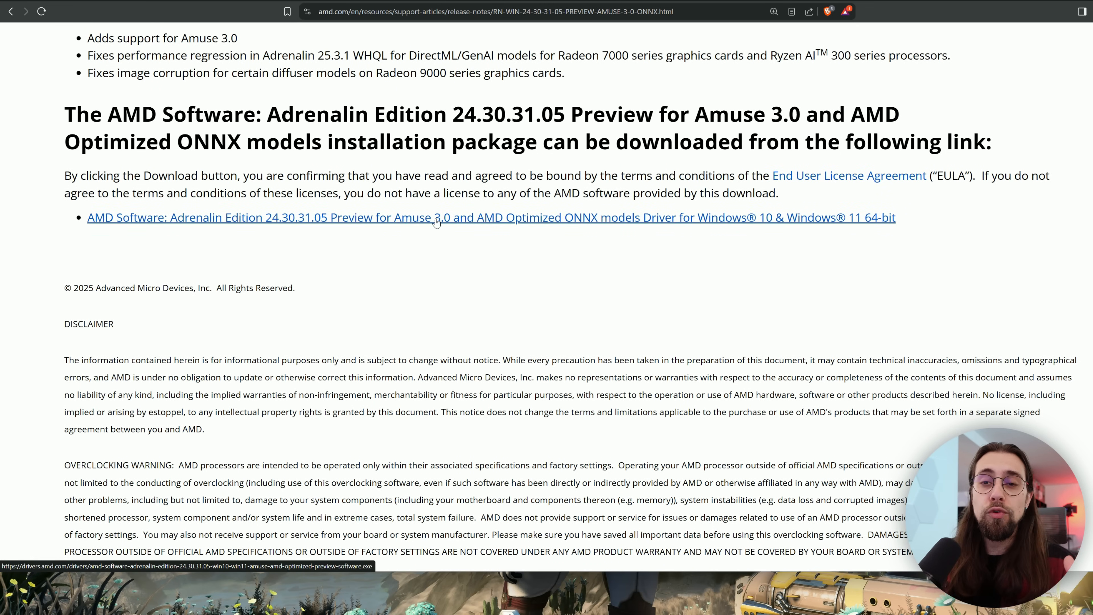
mouse_move(579, 223)
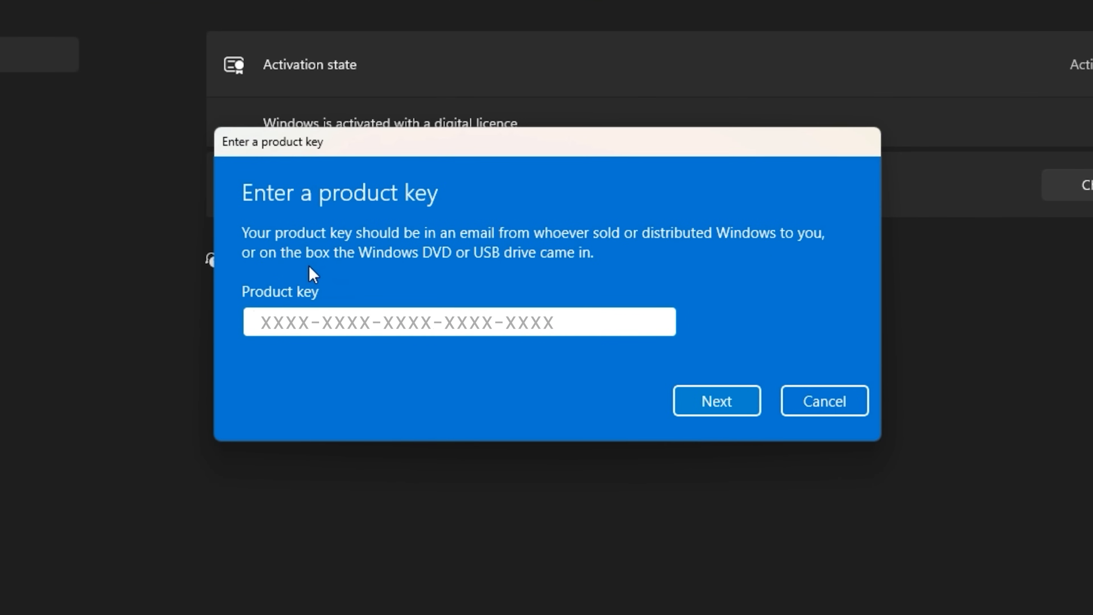
Step: Choose Change product key to show the Enter a product key dialog
click(823, 400)
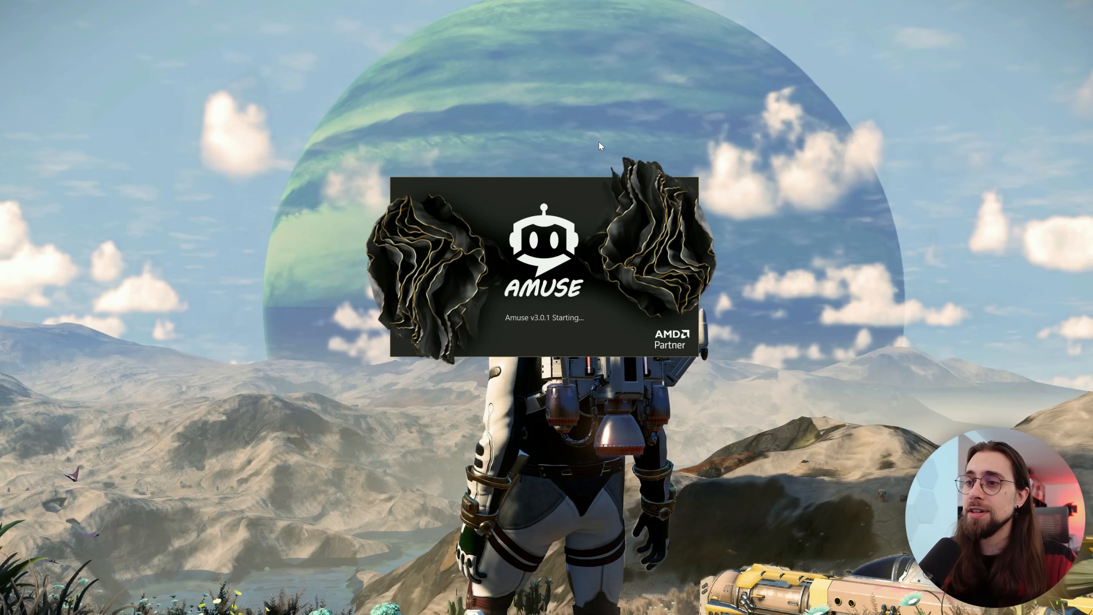
mouse_move(597, 145)
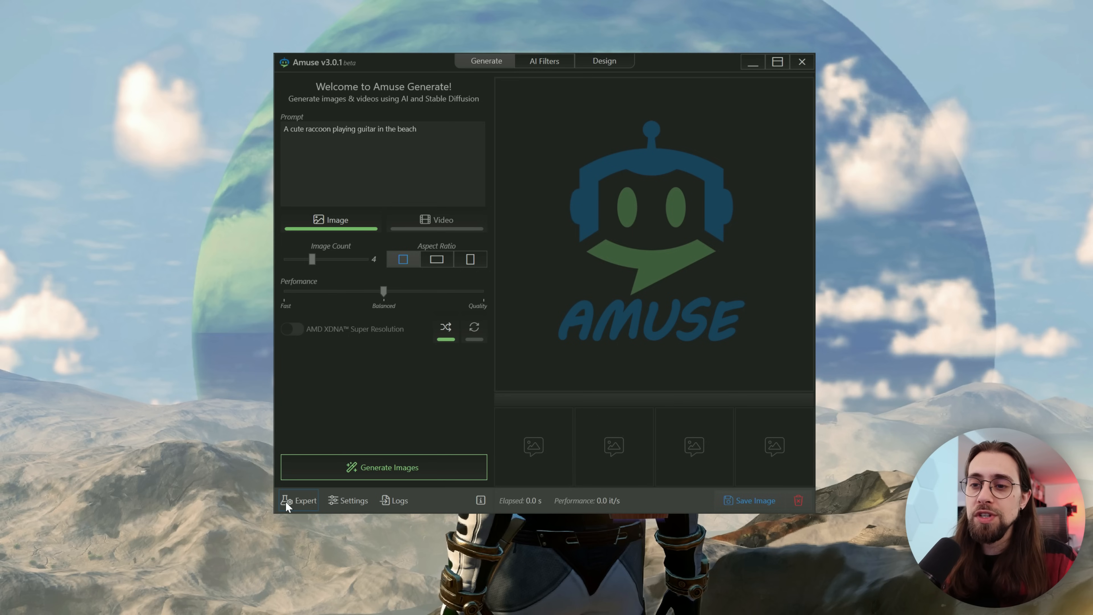
Step: Switch to Expert mode and show the StableDiffusion (AMDGPU) model's details in Model Manager
click(298, 500)
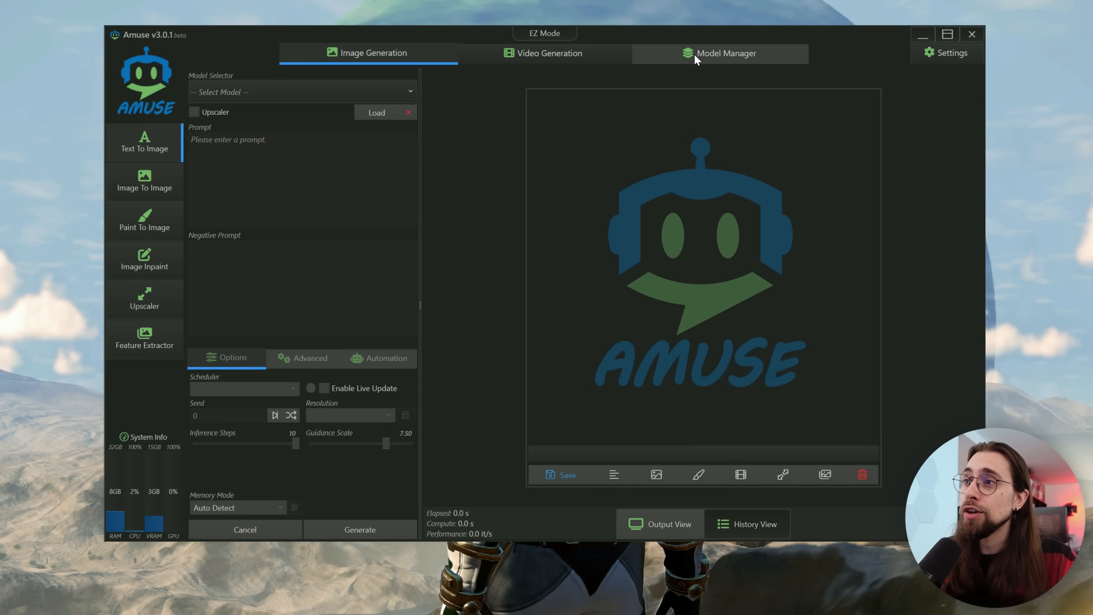
click(720, 53)
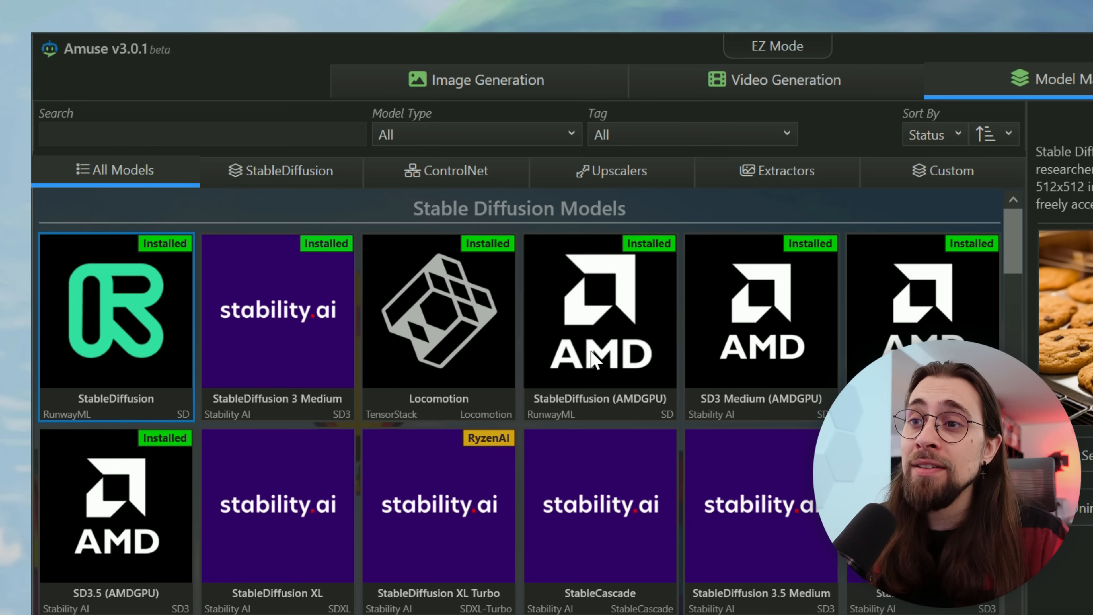
click(599, 328)
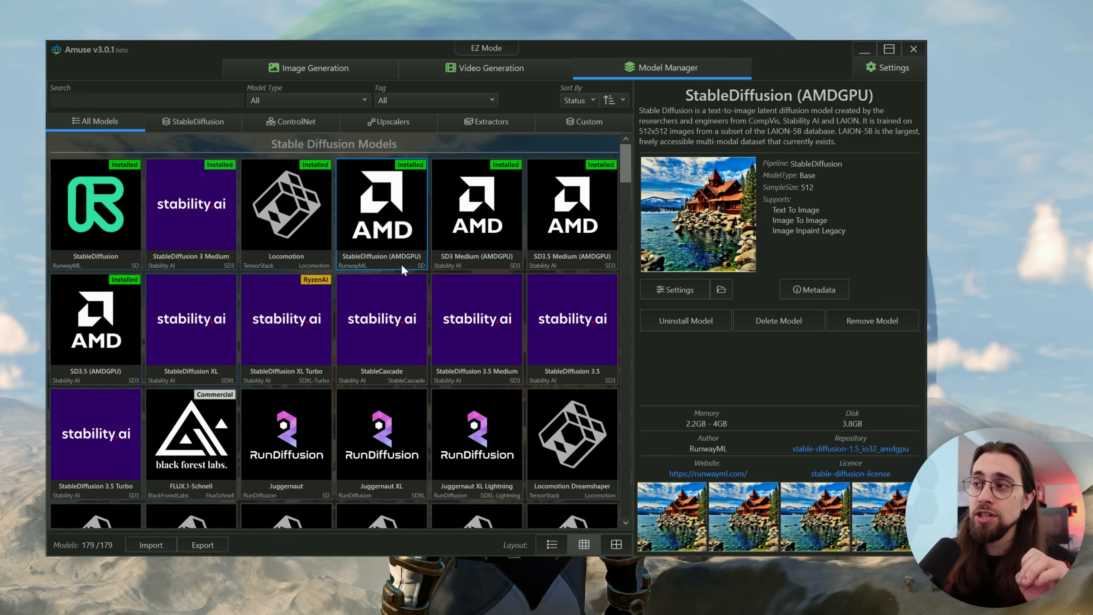
mouse_move(403, 253)
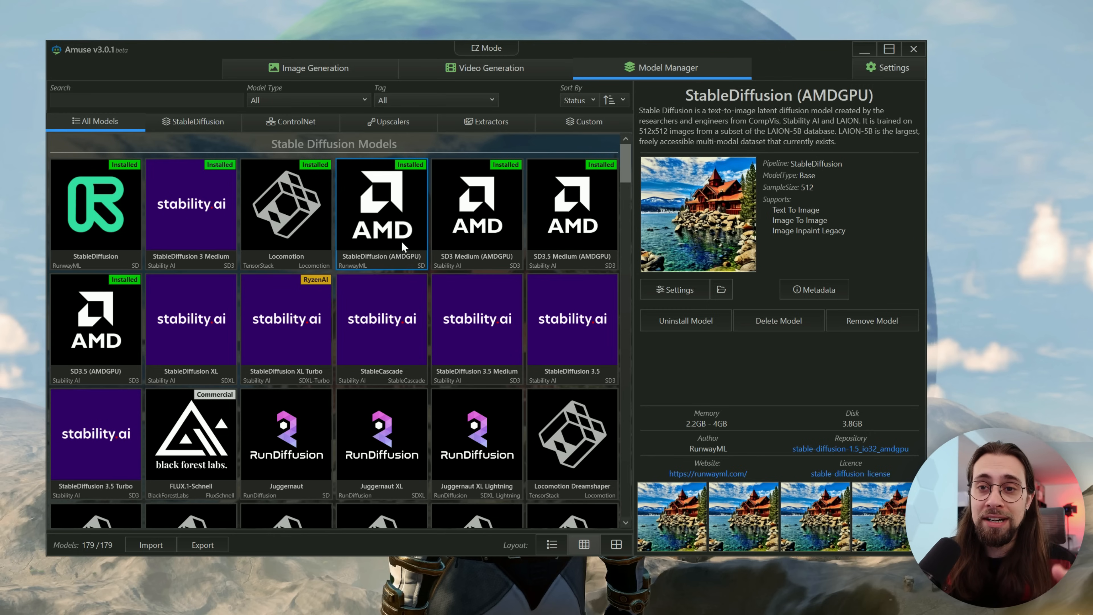
mouse_move(497, 256)
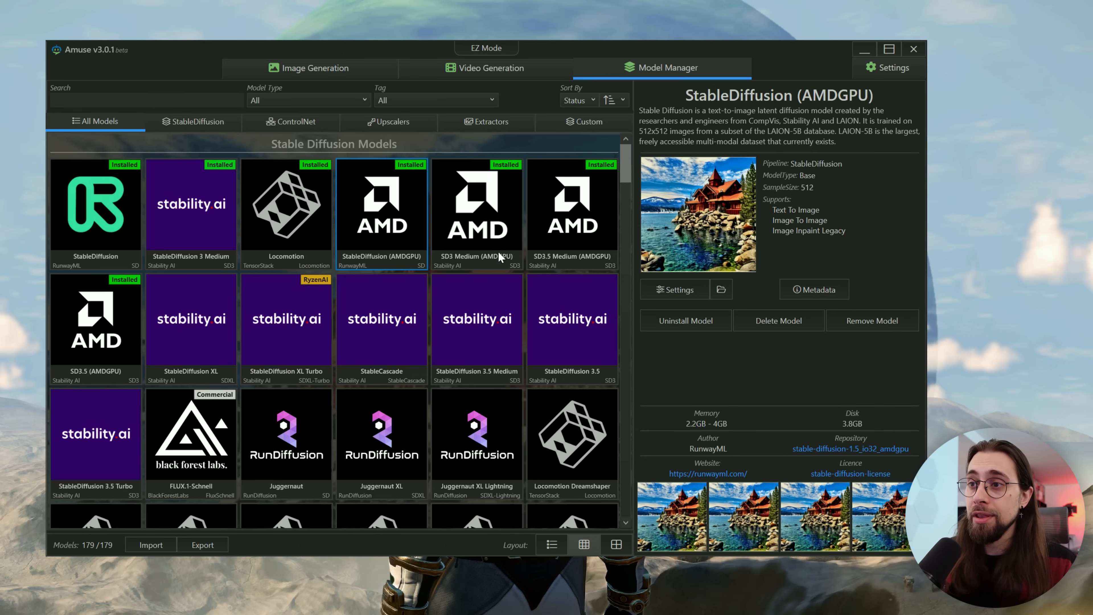
mouse_move(507, 255)
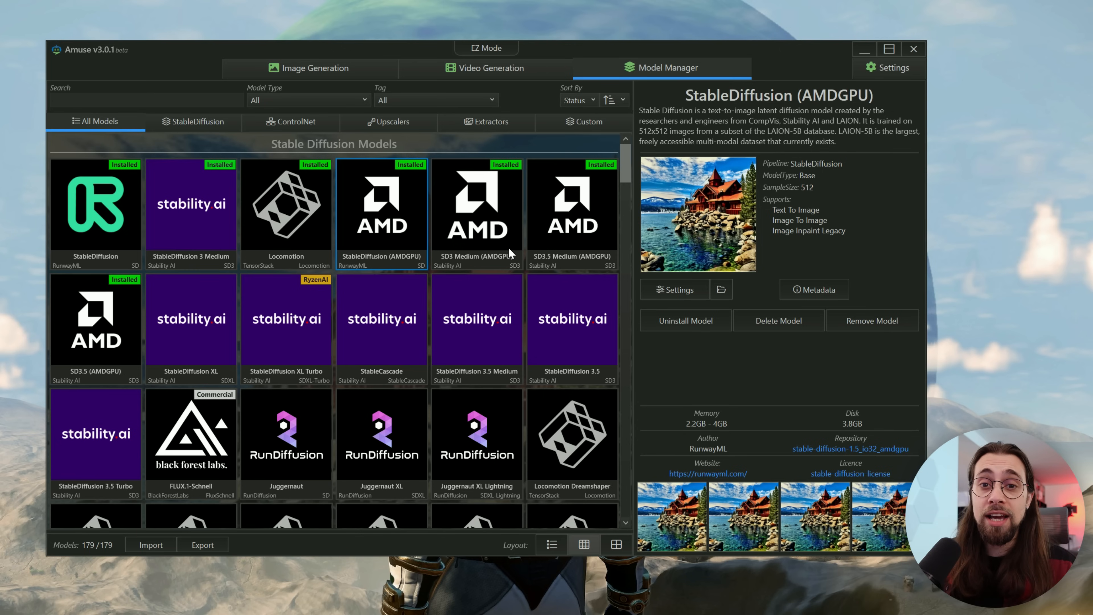
mouse_move(554, 251)
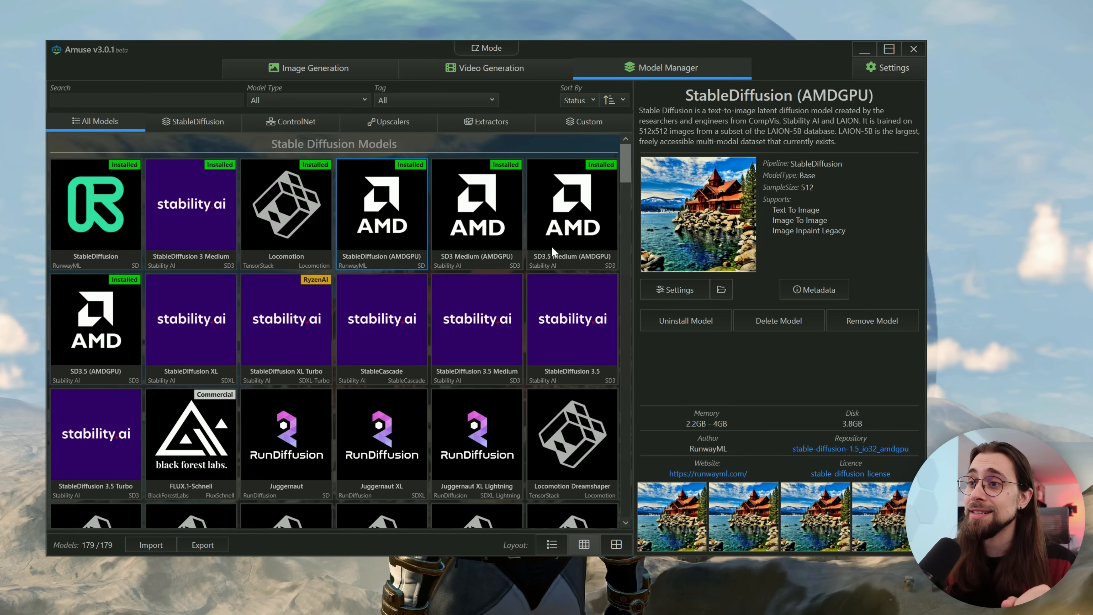
Step: Generate images from the prompt 'create an image of a man on' a hill with standard StableDiffusion
click(308, 68)
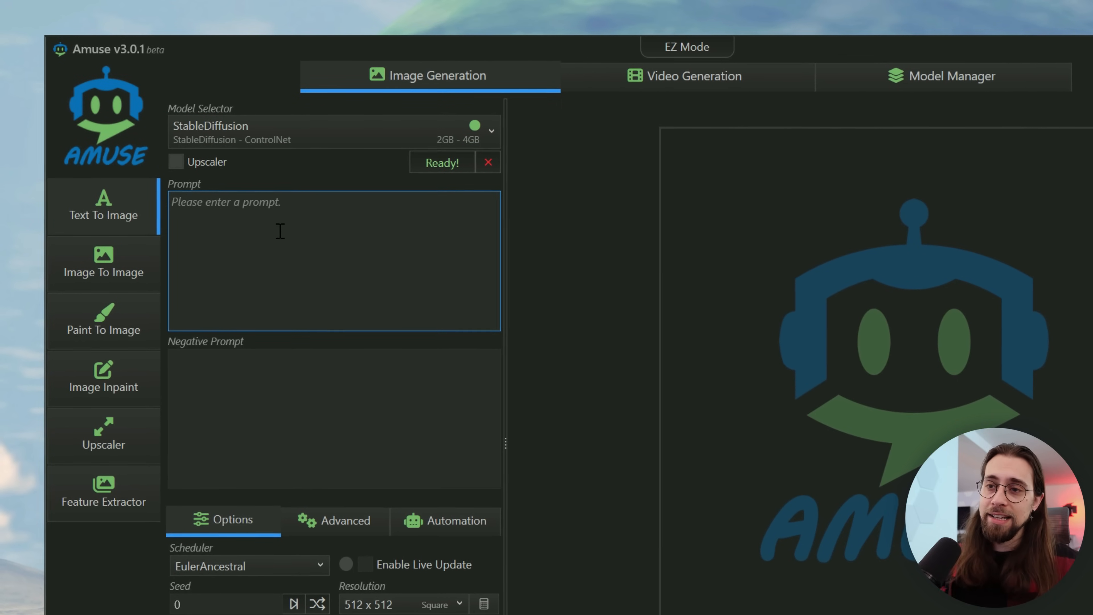
text(create)
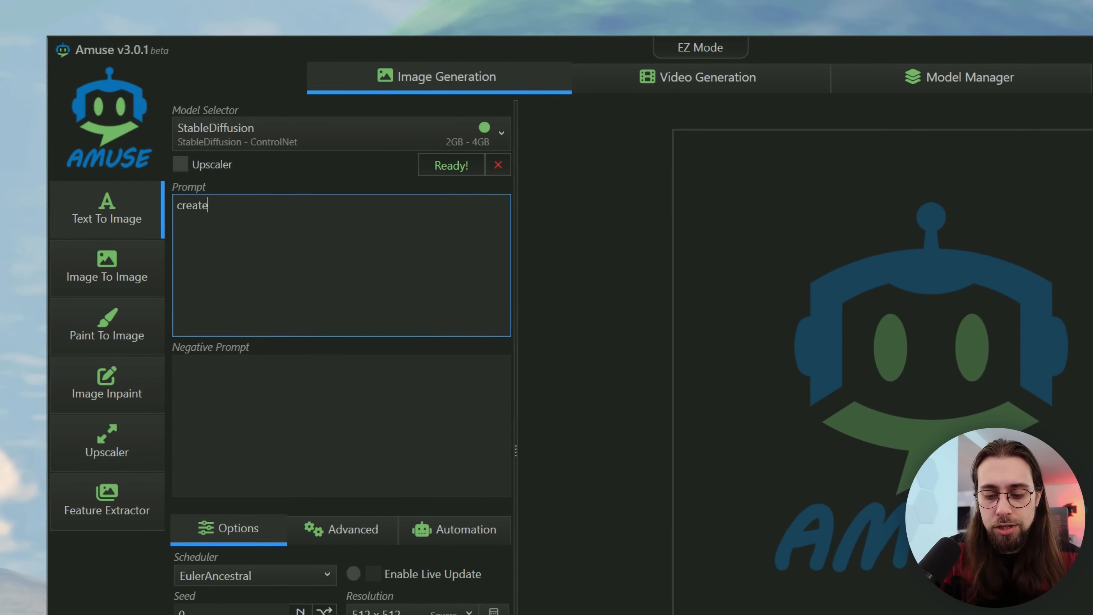
text(an image of)
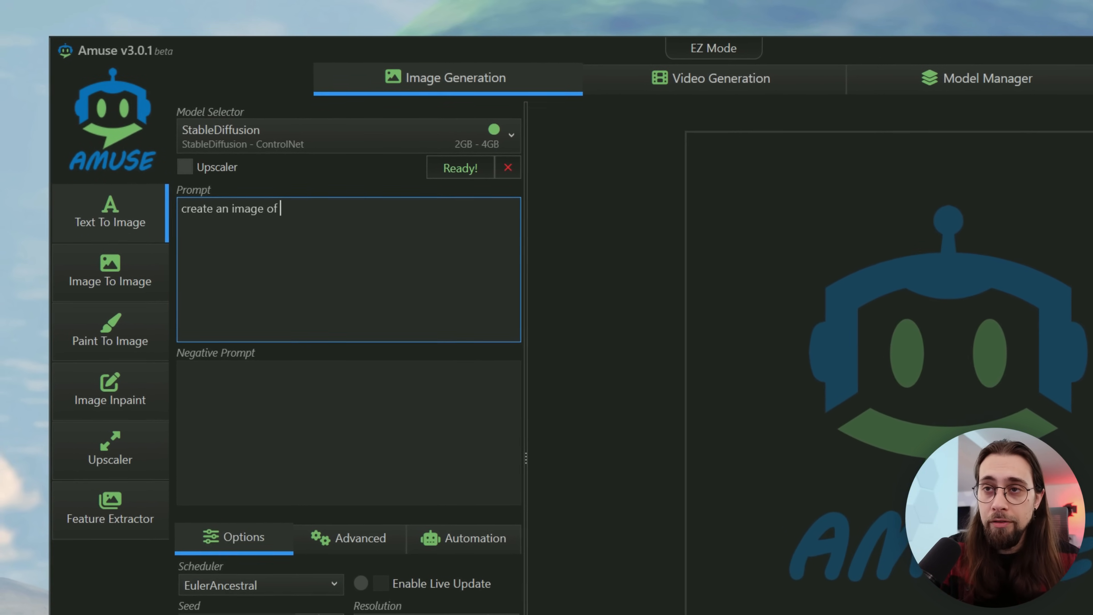
text(a man on top of a hill)
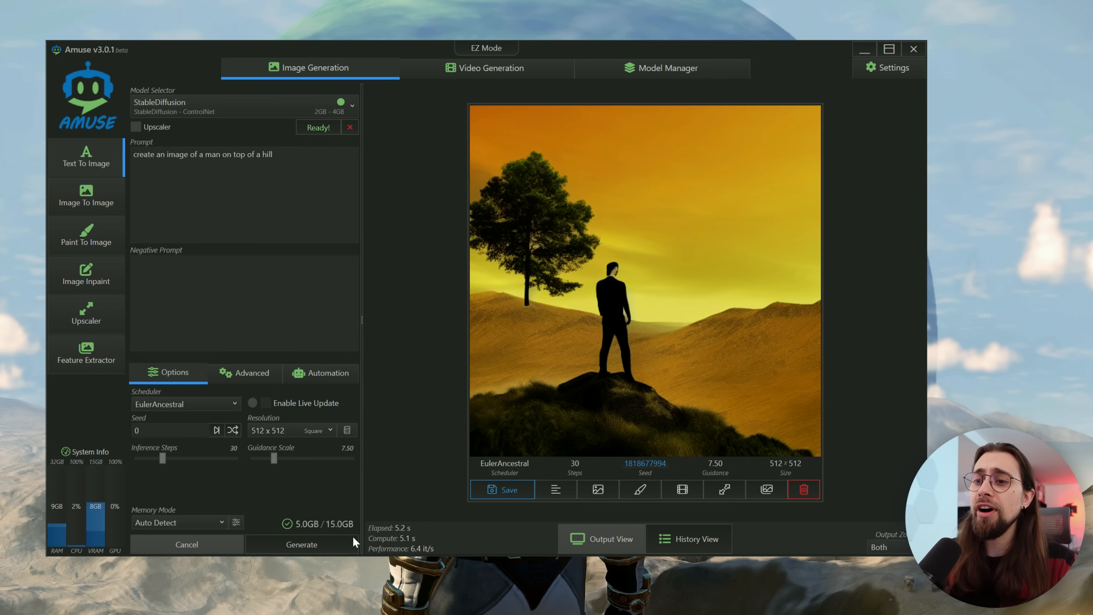
click(302, 544)
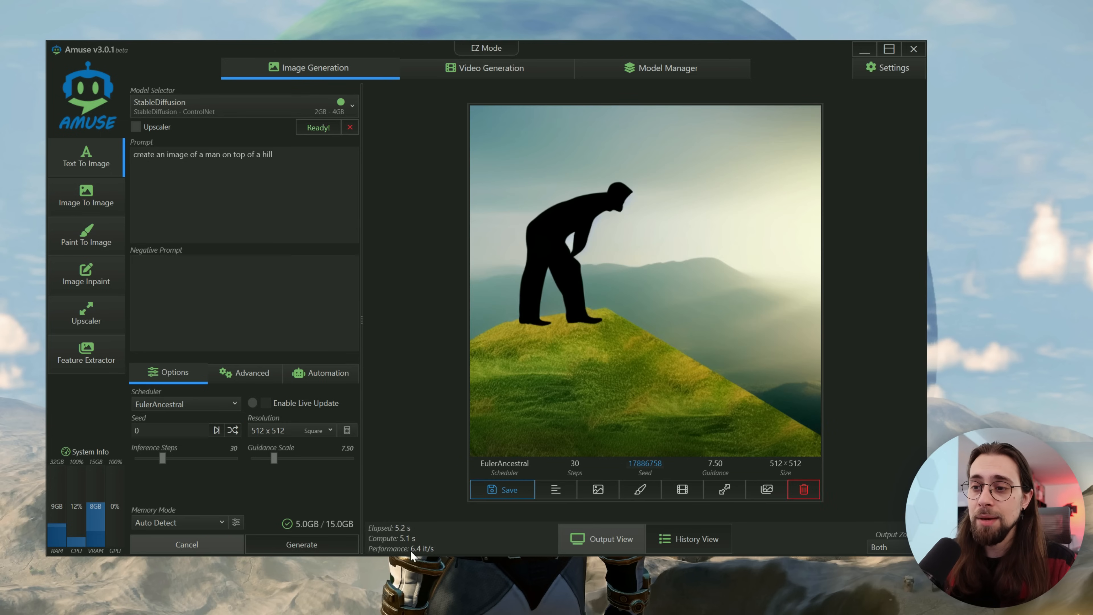
click(301, 544)
text(, realistic)
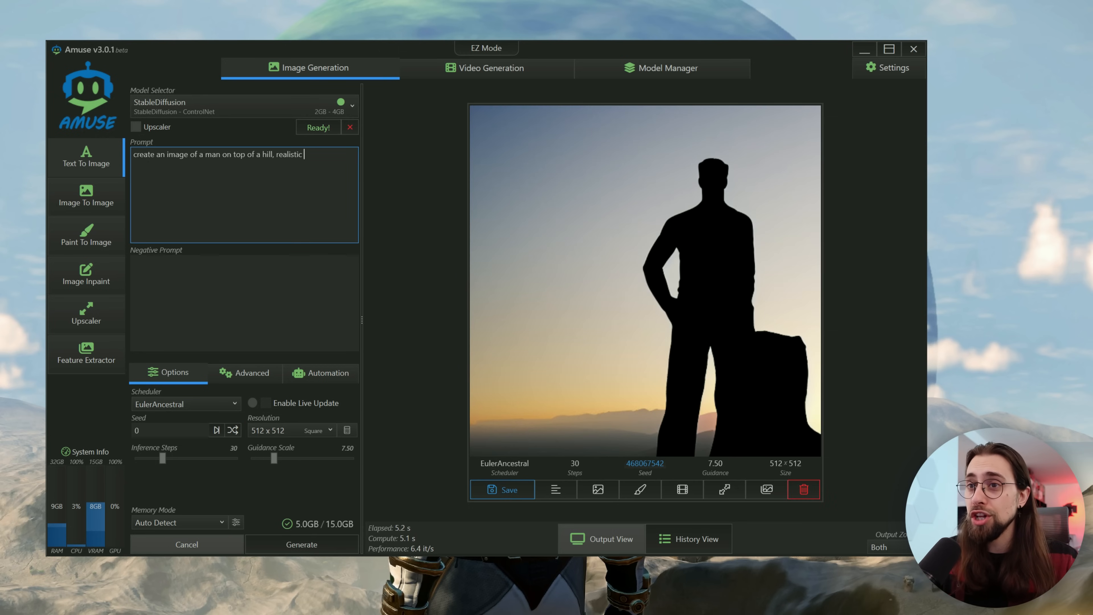
Step: Append ', realistic style' to the prompt and generate again
text(s)
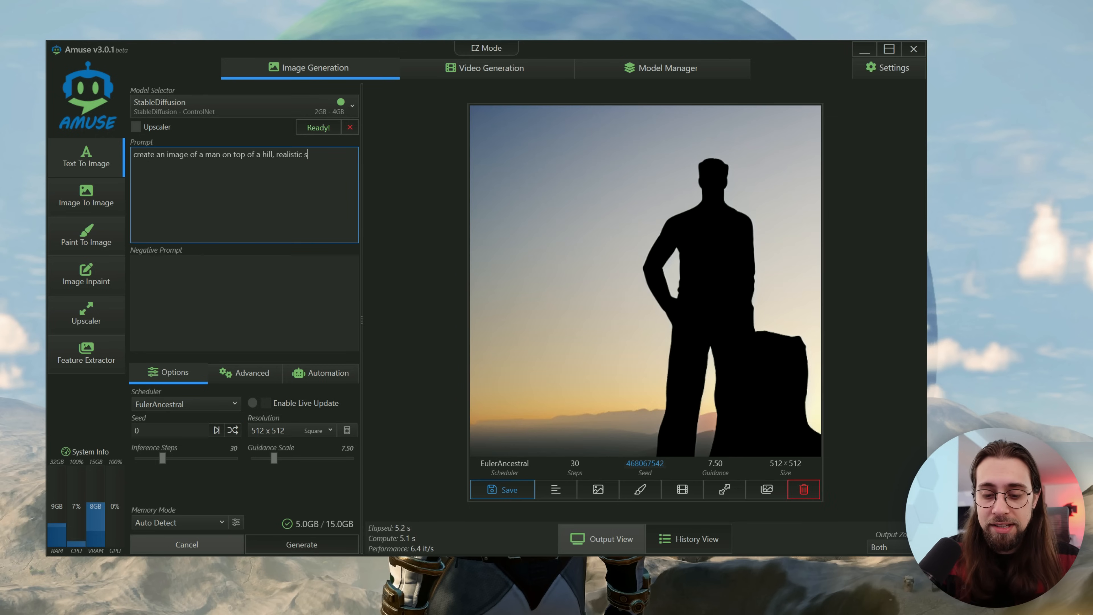
text(tyle)
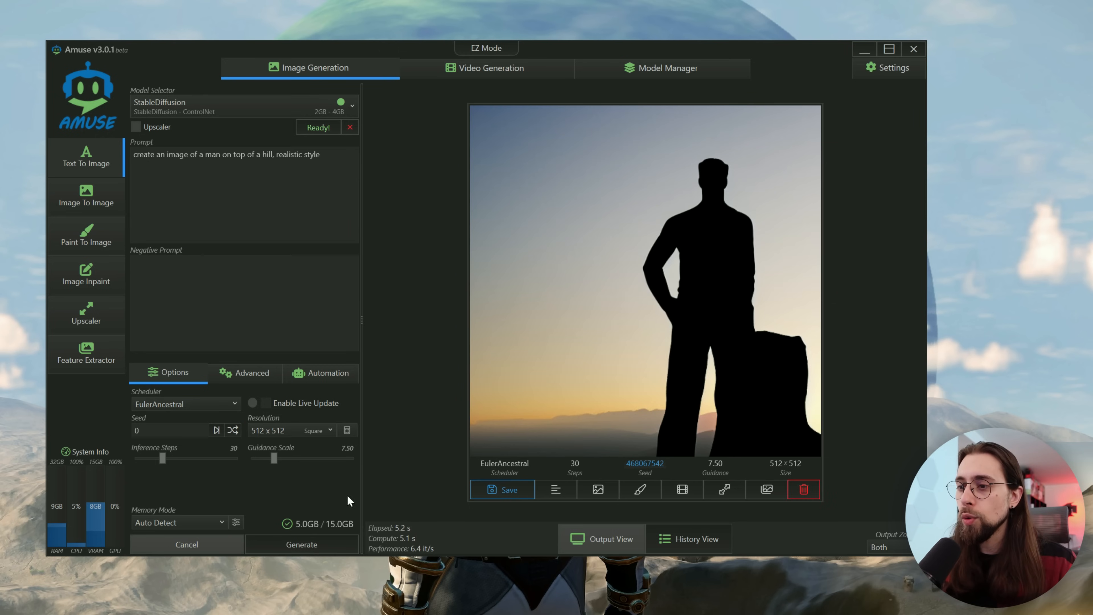
click(301, 544)
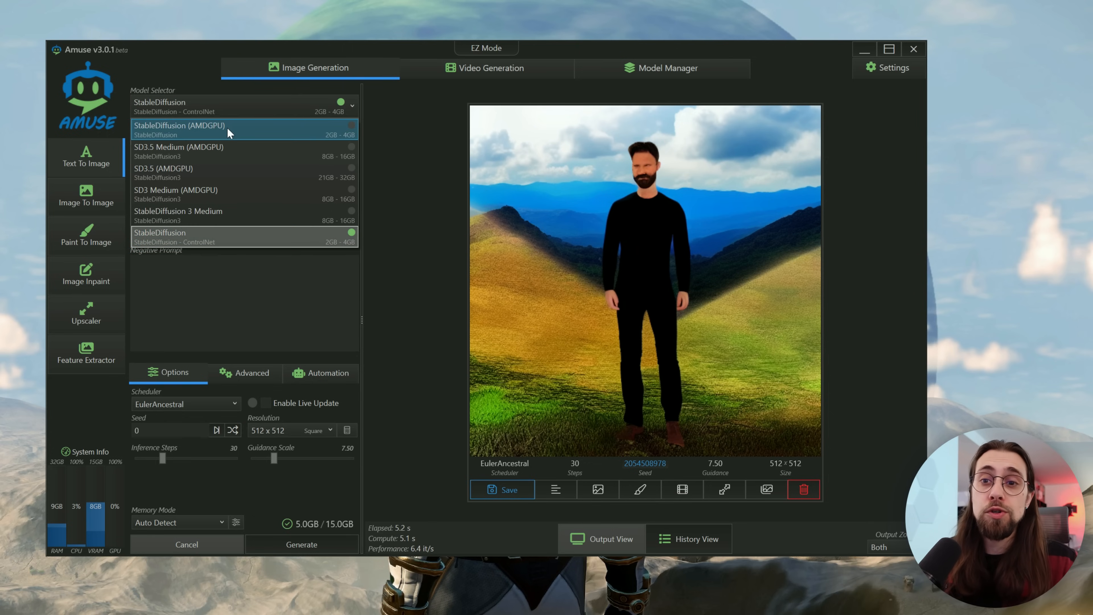
Step: Load the StableDiffusion (AMDGPU) model and regenerate the man-on-a-hill image at about 1.6s
click(178, 130)
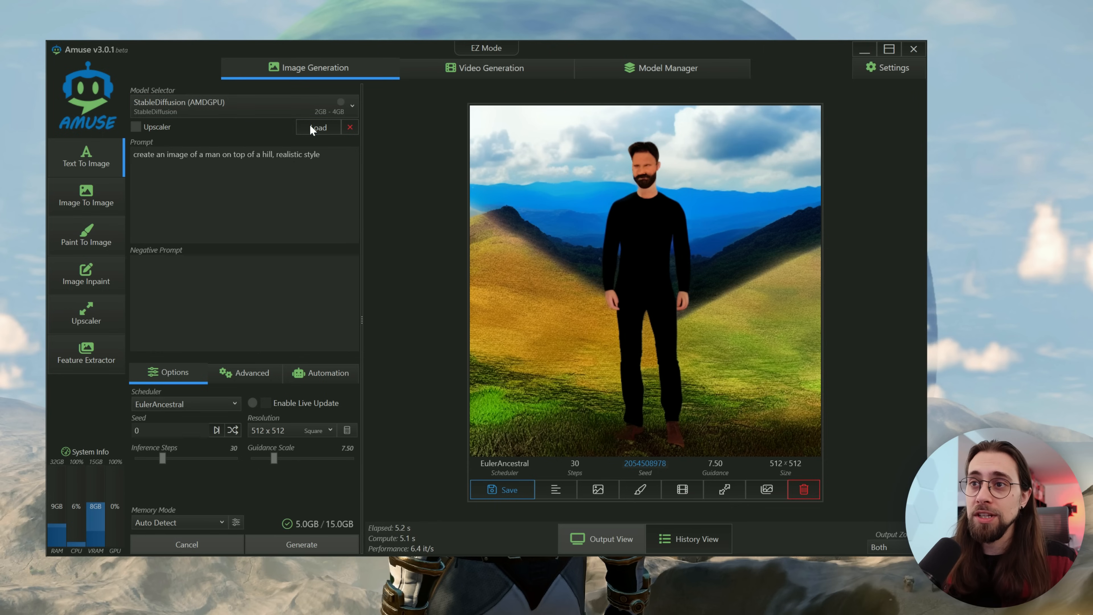
click(318, 127)
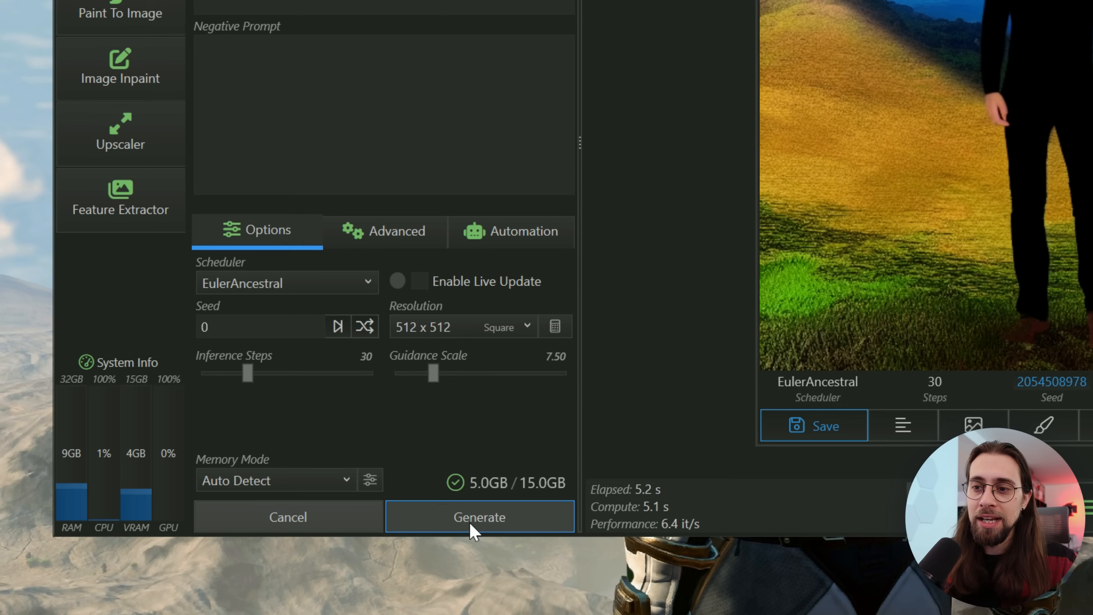
click(479, 516)
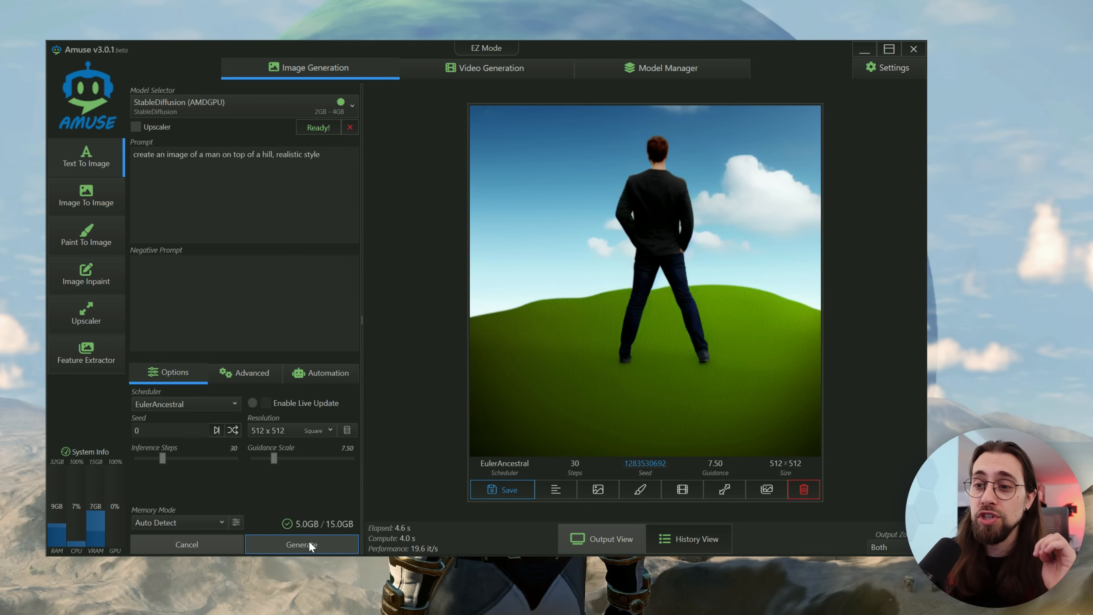
click(302, 544)
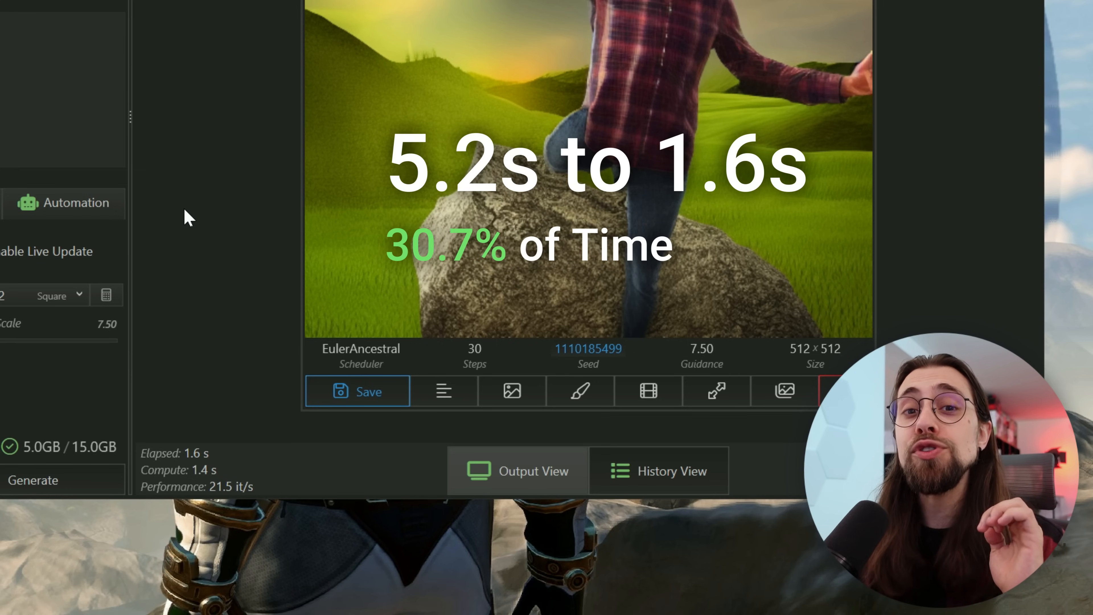
mouse_move(220, 462)
text(create a rel)
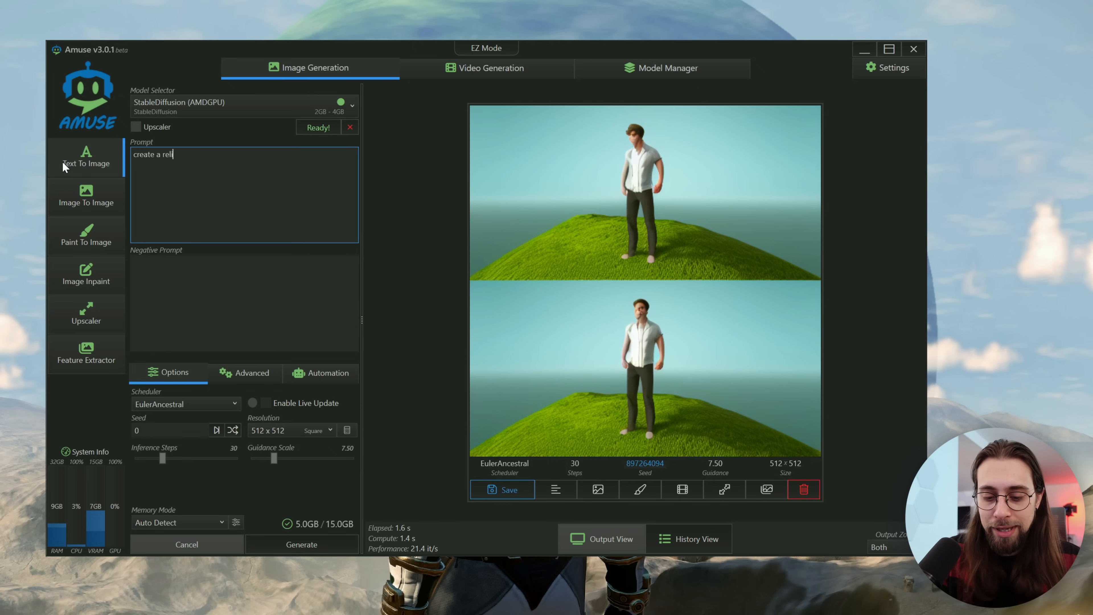
Step: Change the prompt to 'create a realistic castle'
text(istic cast)
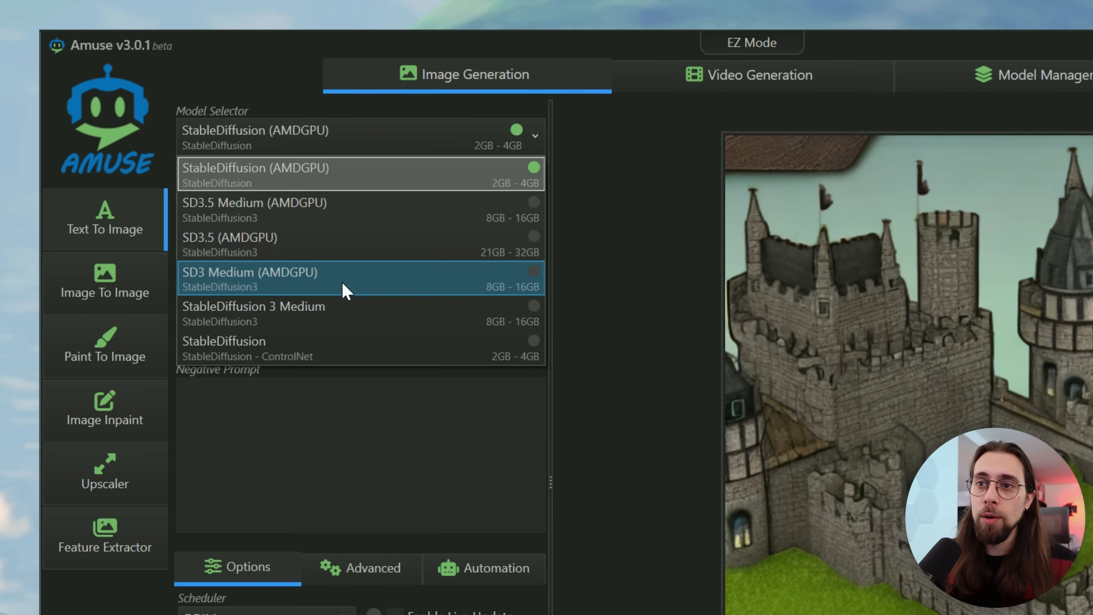
Step: Load StableDiffusion 3 Medium and generate 1024×1024 castle images twice, about 55–68 seconds each
click(253, 313)
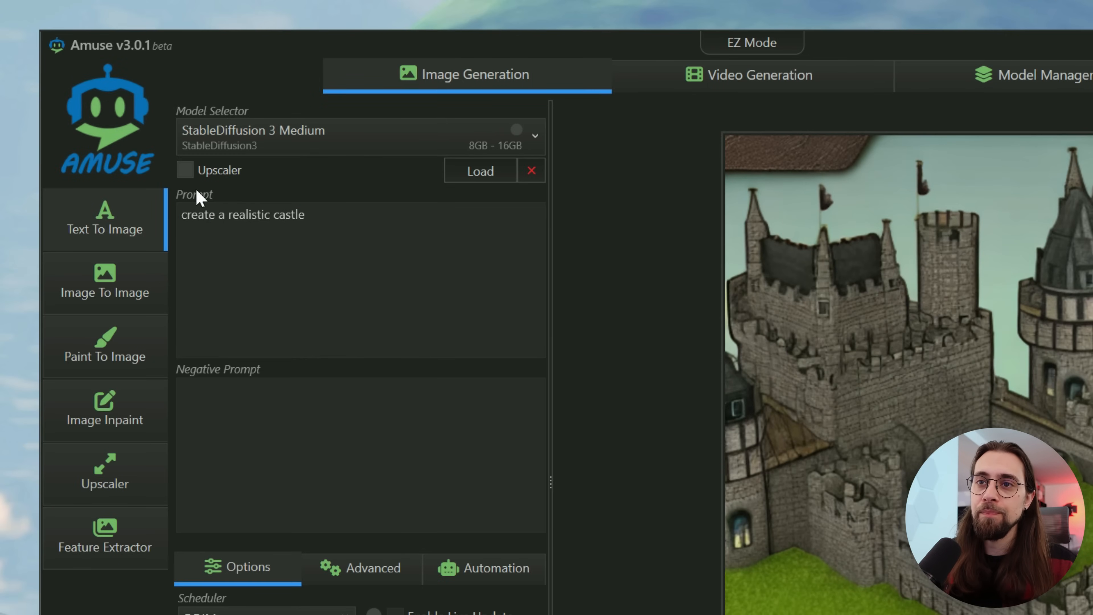
mouse_move(494, 161)
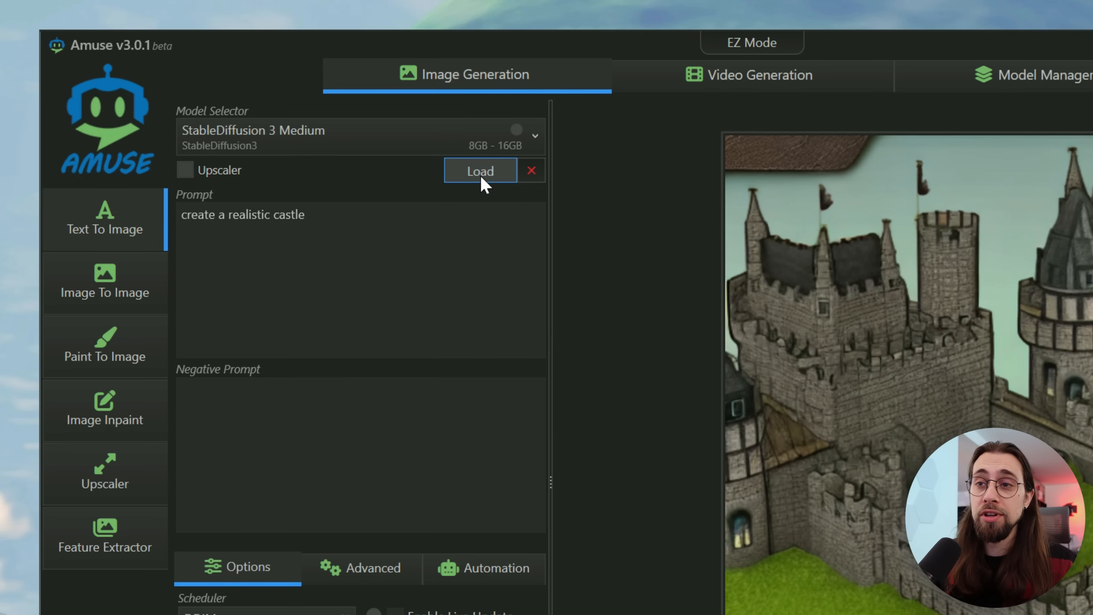
click(479, 171)
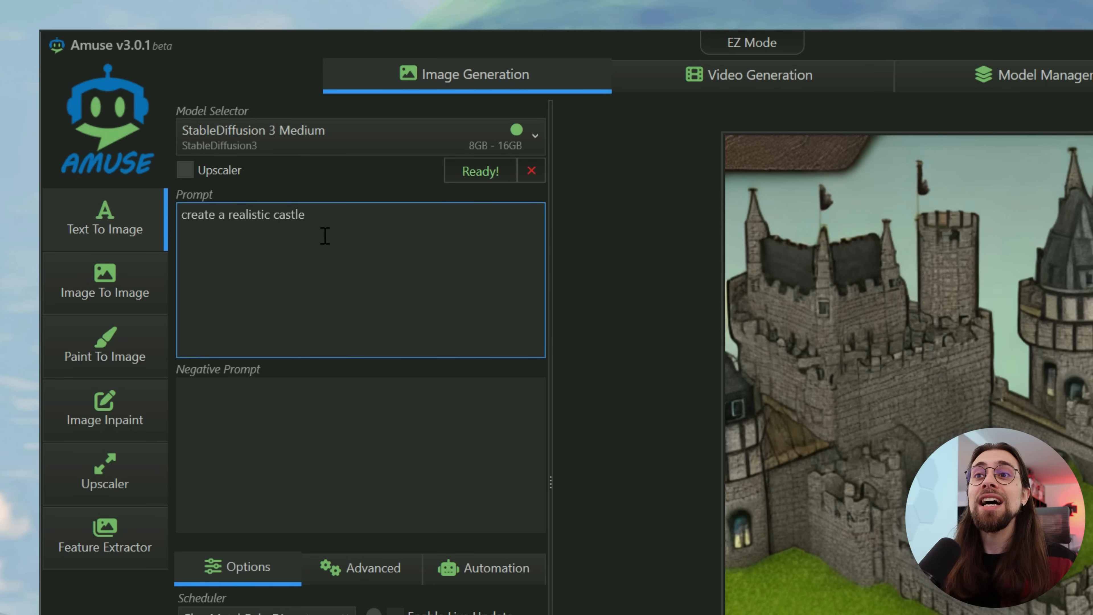
click(490, 494)
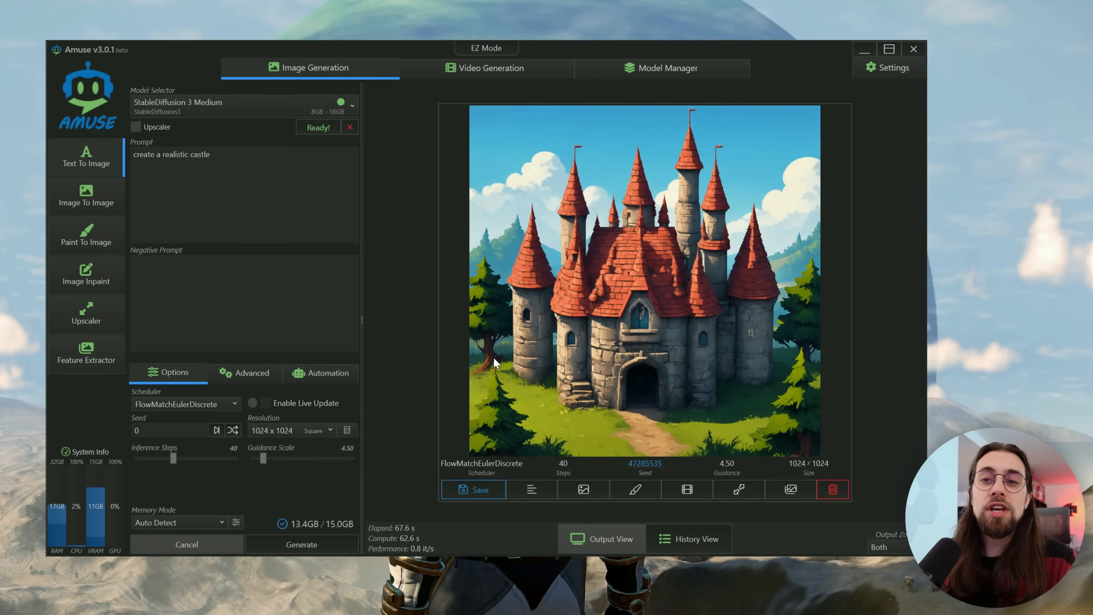
mouse_move(596, 365)
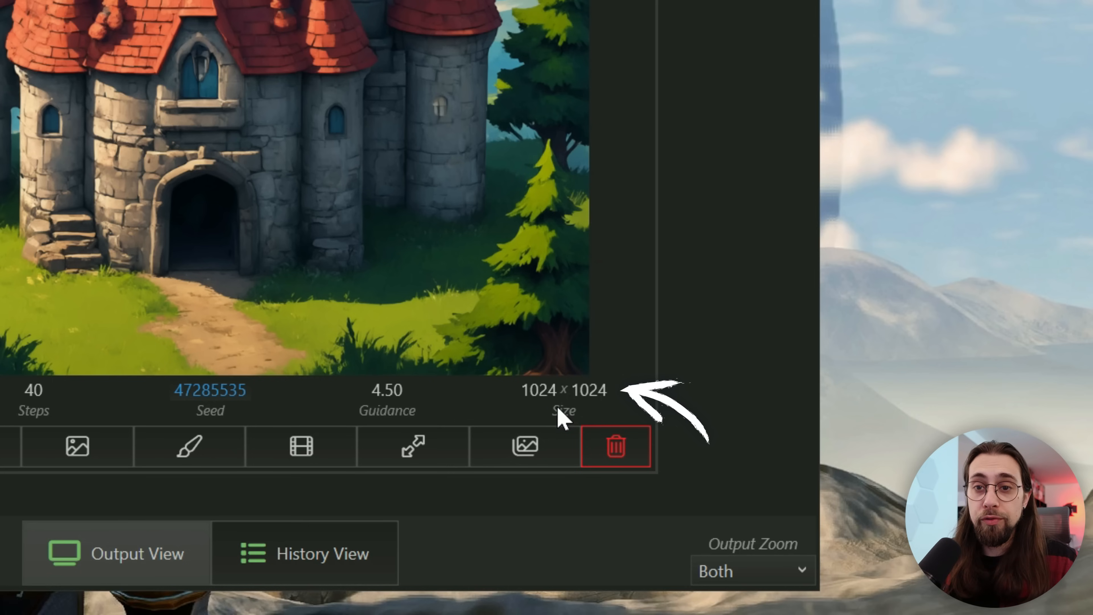
mouse_move(90, 349)
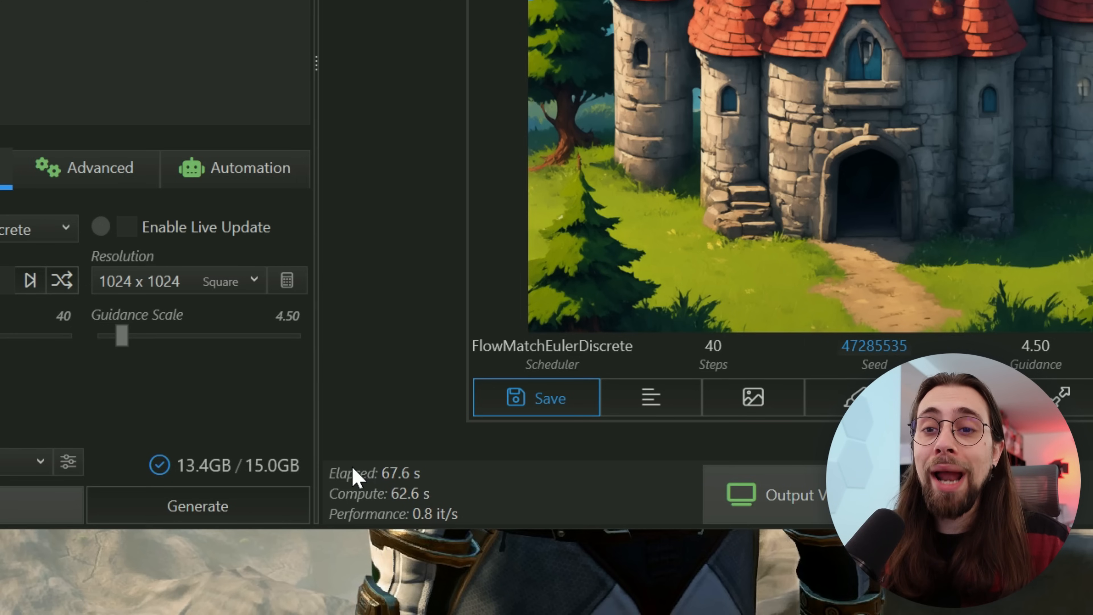
mouse_move(298, 449)
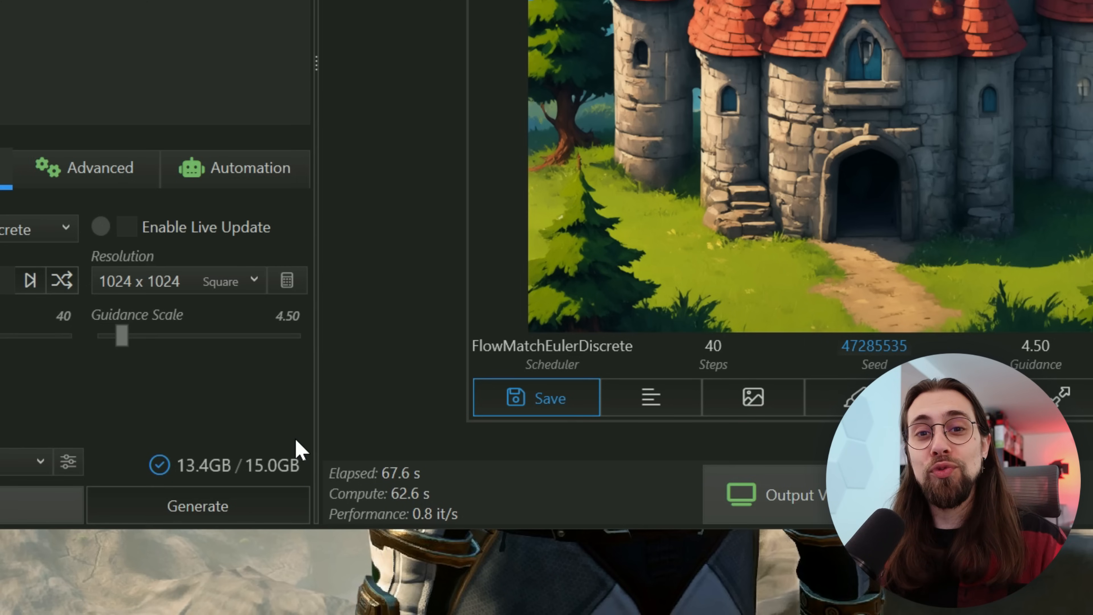
click(197, 506)
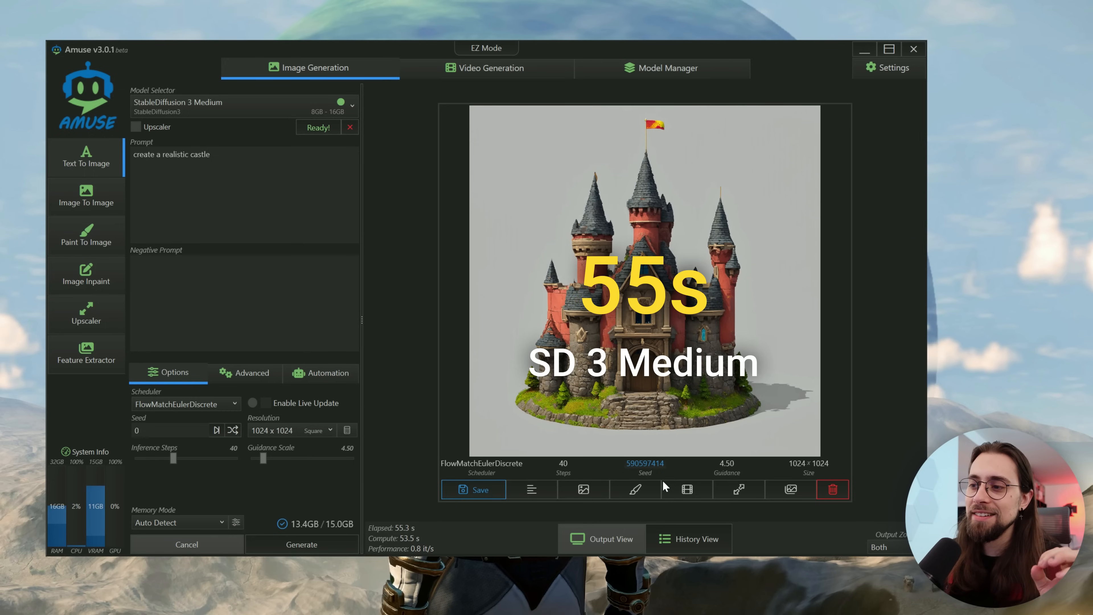
mouse_move(717, 339)
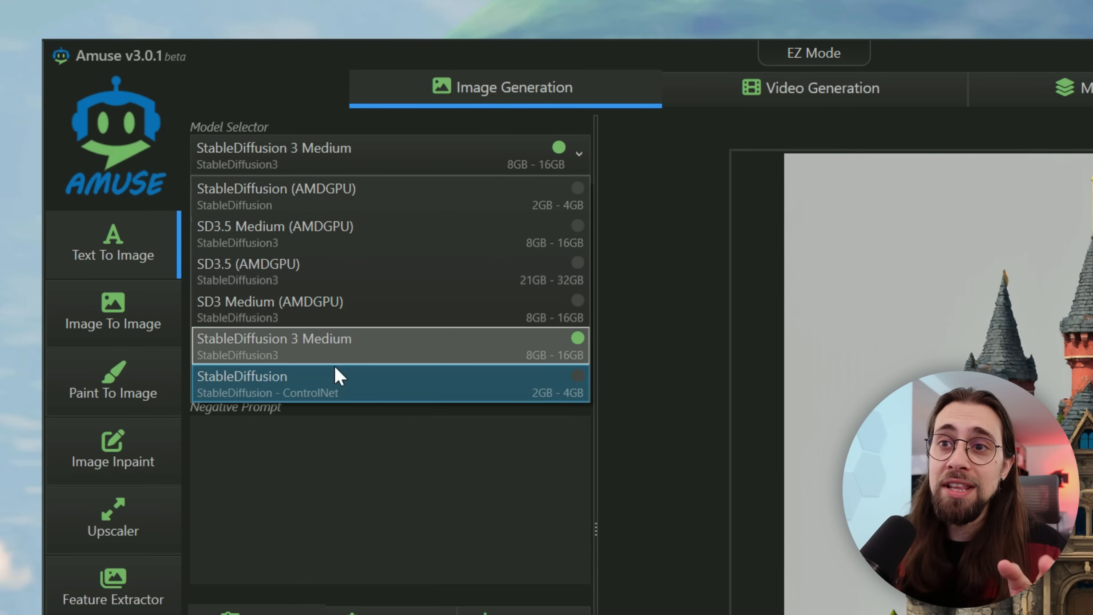
mouse_move(341, 310)
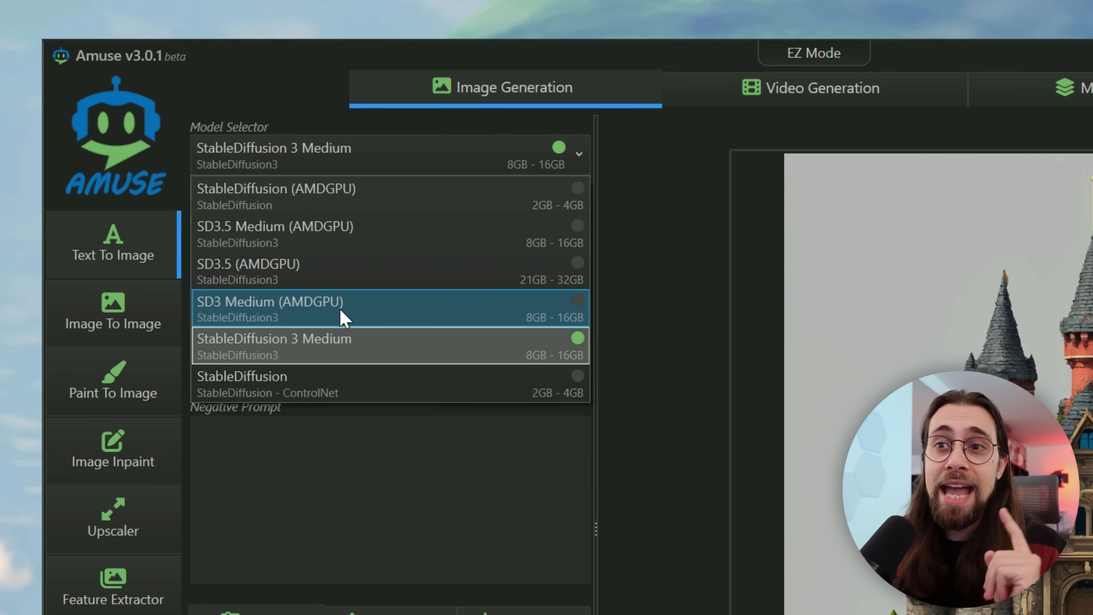
Step: Switch to SD3 Medium (AMDGPU) and generate the castle twice, about 22–32 seconds each
click(341, 306)
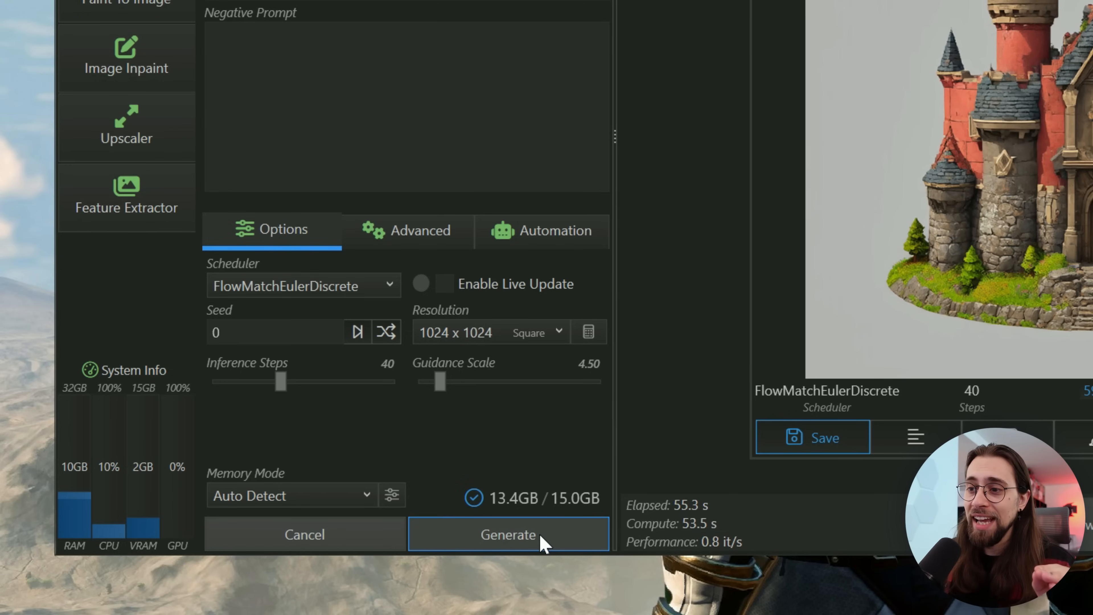
click(508, 534)
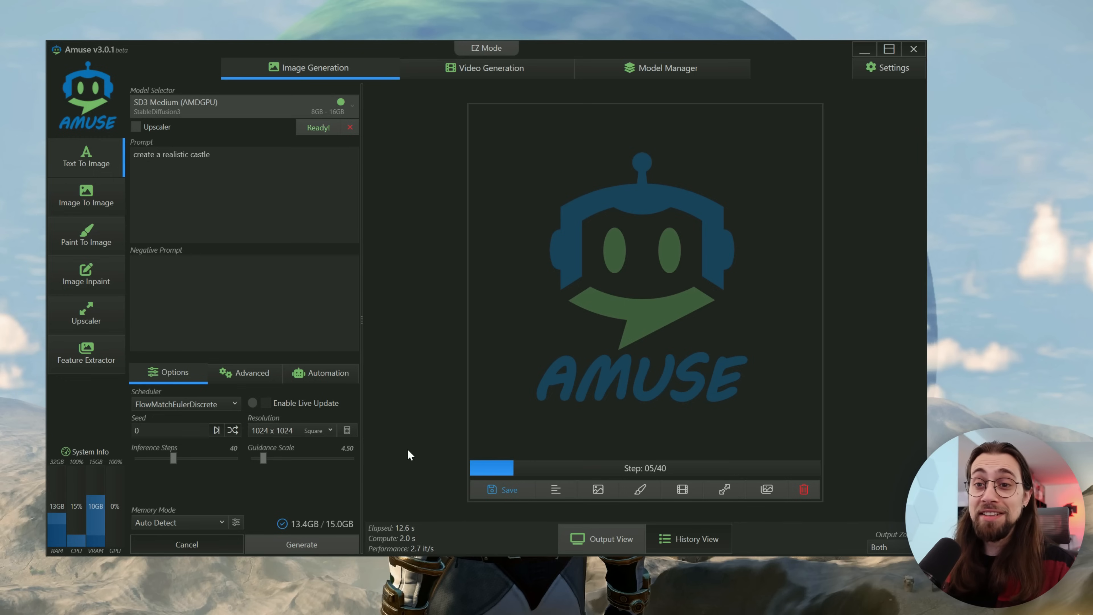
mouse_move(686, 473)
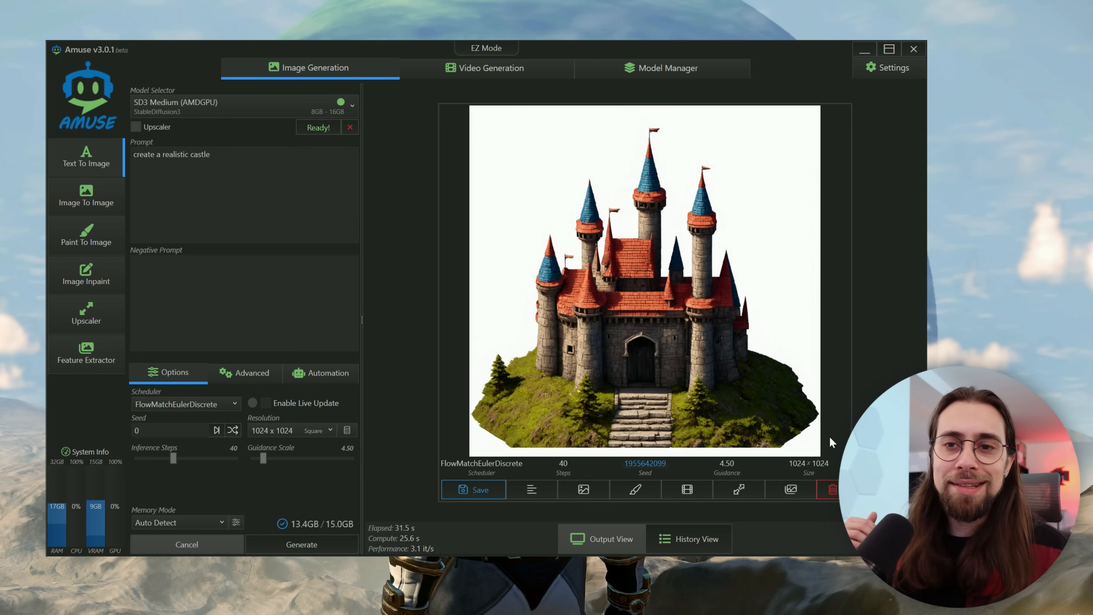
mouse_move(521, 587)
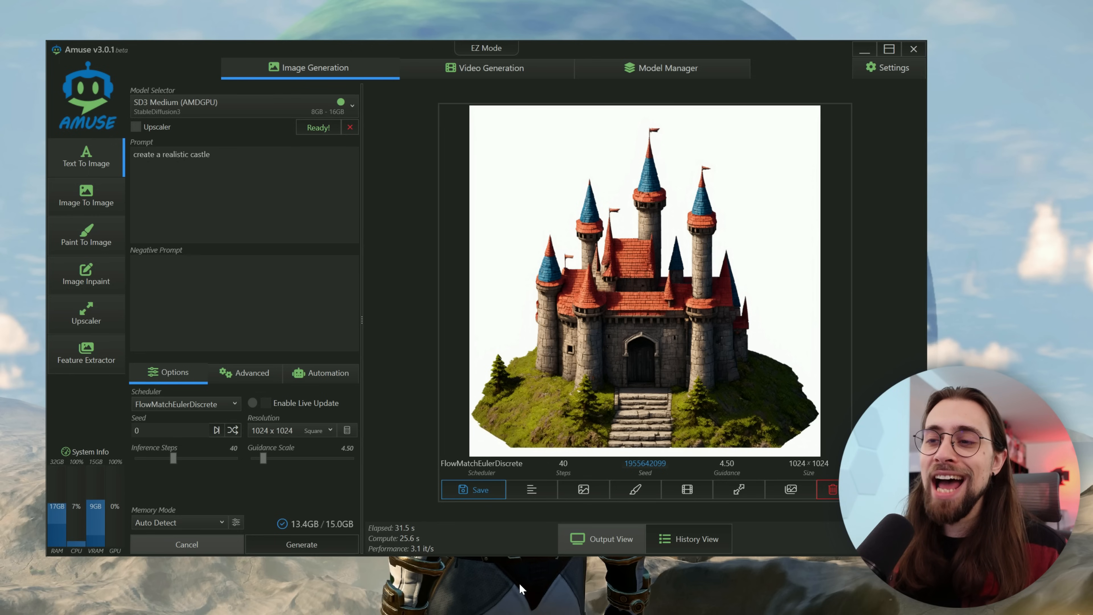
mouse_move(425, 541)
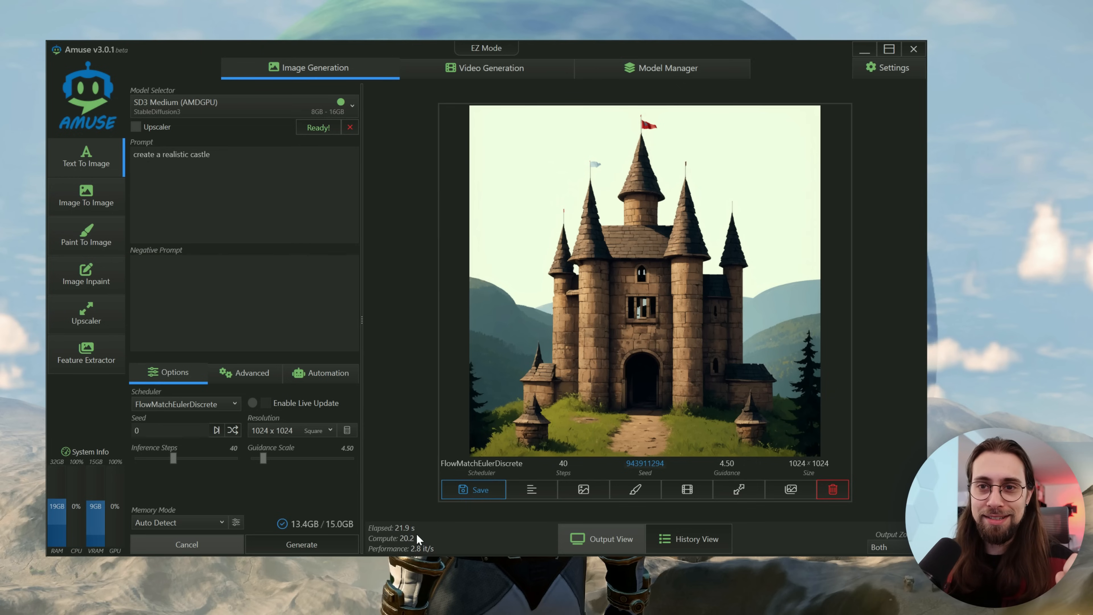
click(244, 195)
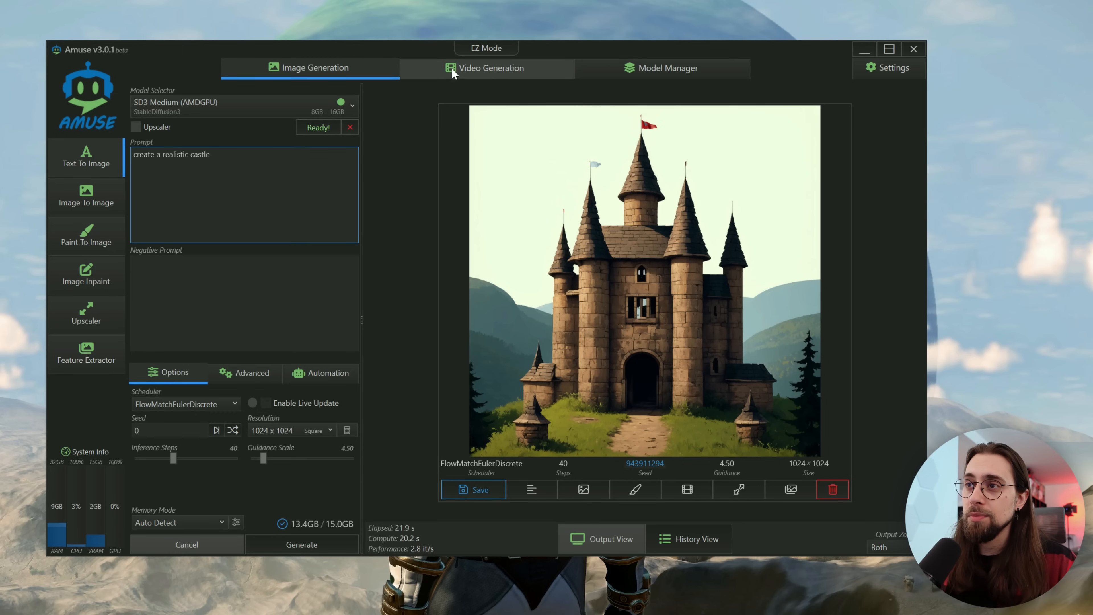
mouse_move(640, 158)
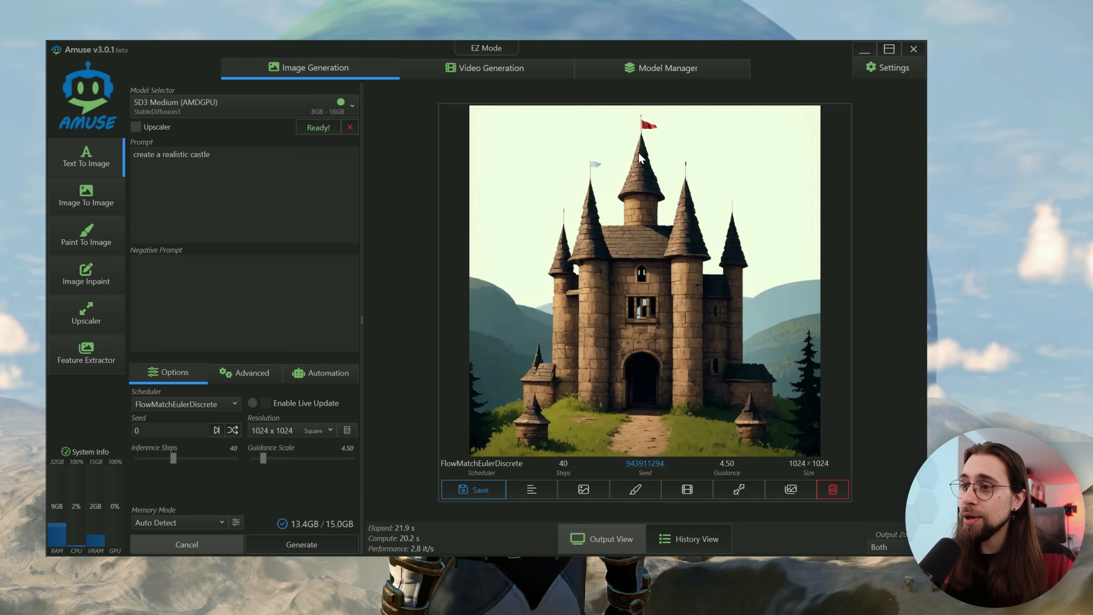
Step: Send the castle image to Image To Video and load the Locomotion model
click(485, 68)
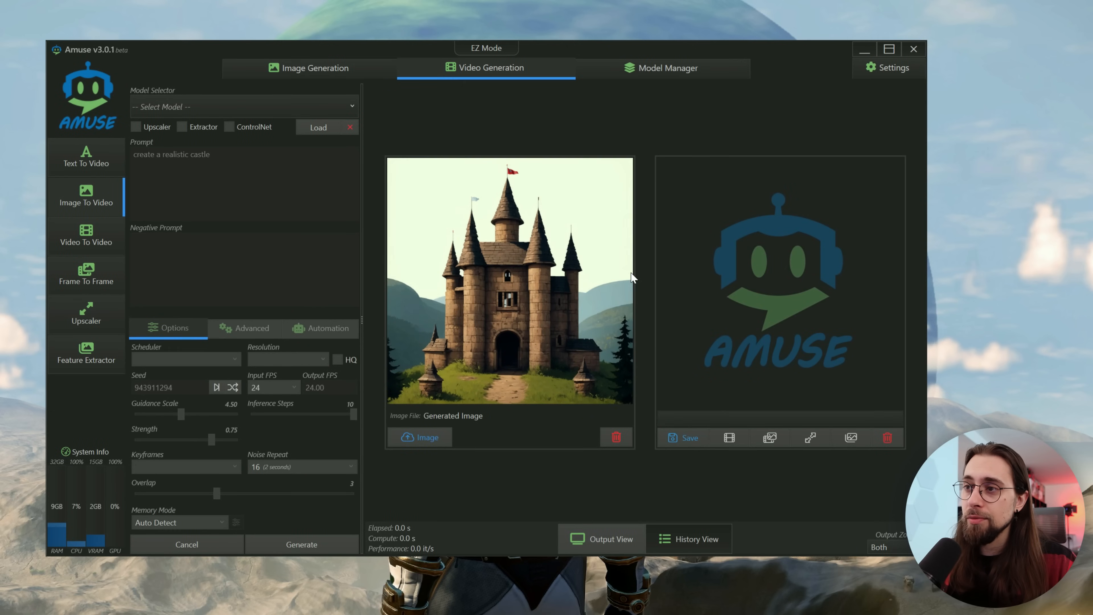
click(242, 106)
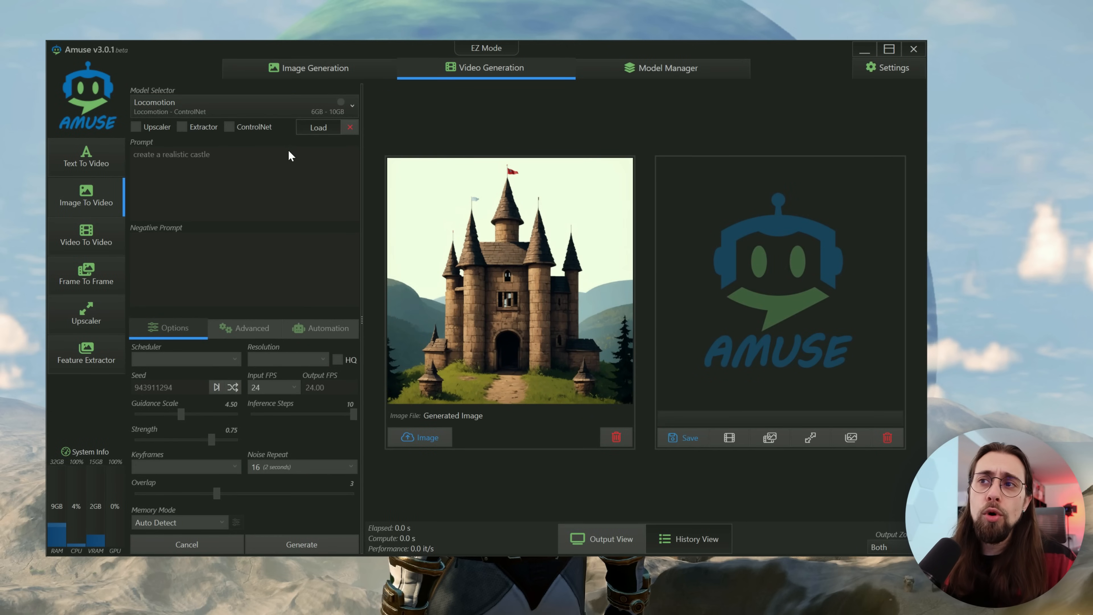
click(317, 127)
text( with)
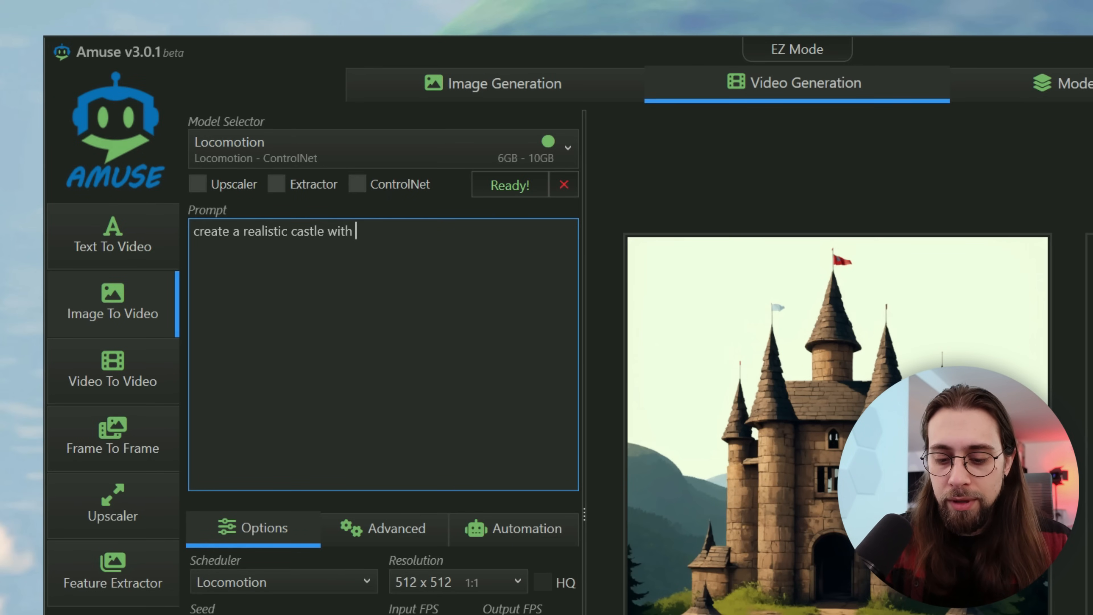
Step: Generate a 2-second castle clip from the prompt with birds on the background
text(b)
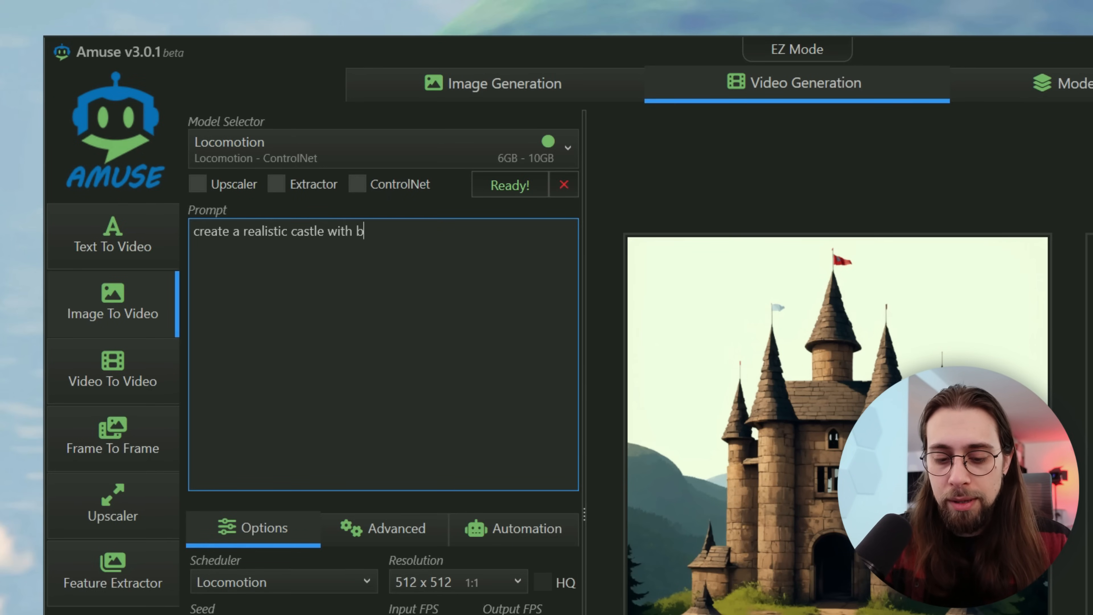
text(irds on the background)
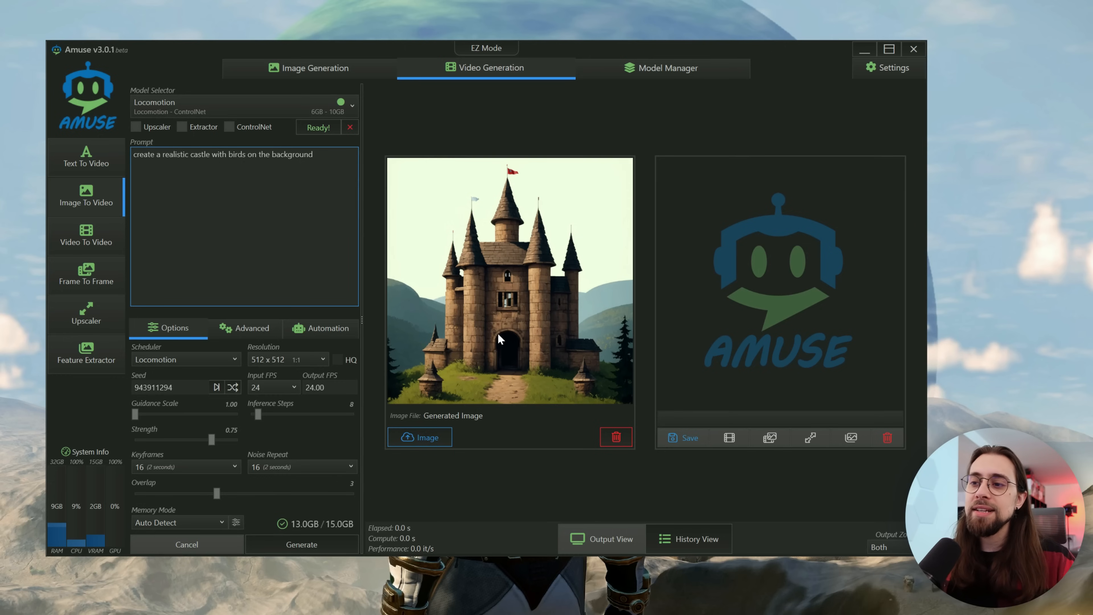
mouse_move(721, 323)
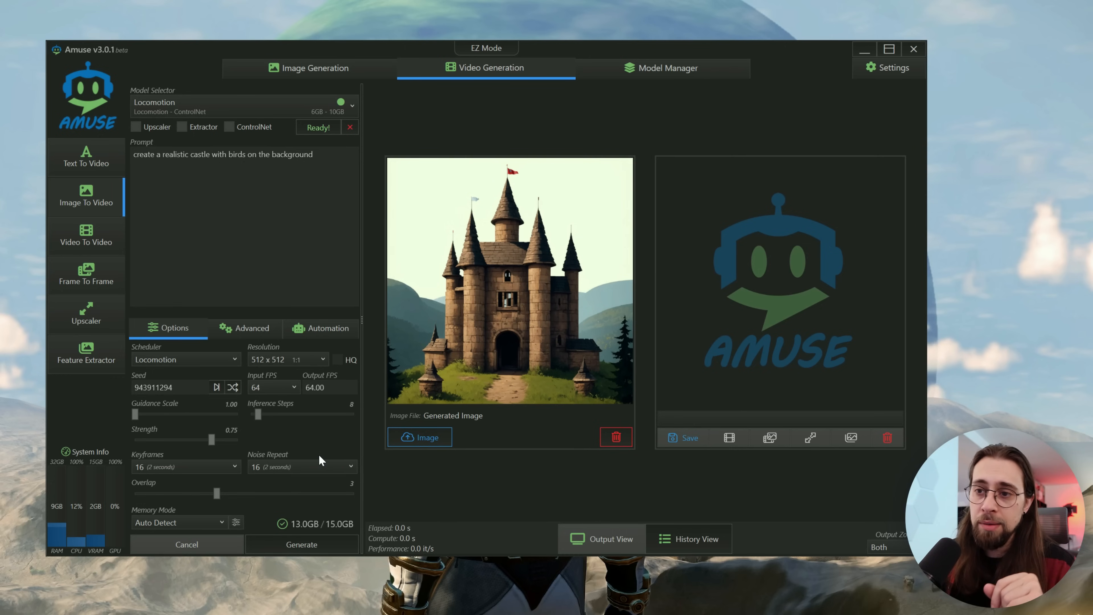
click(301, 544)
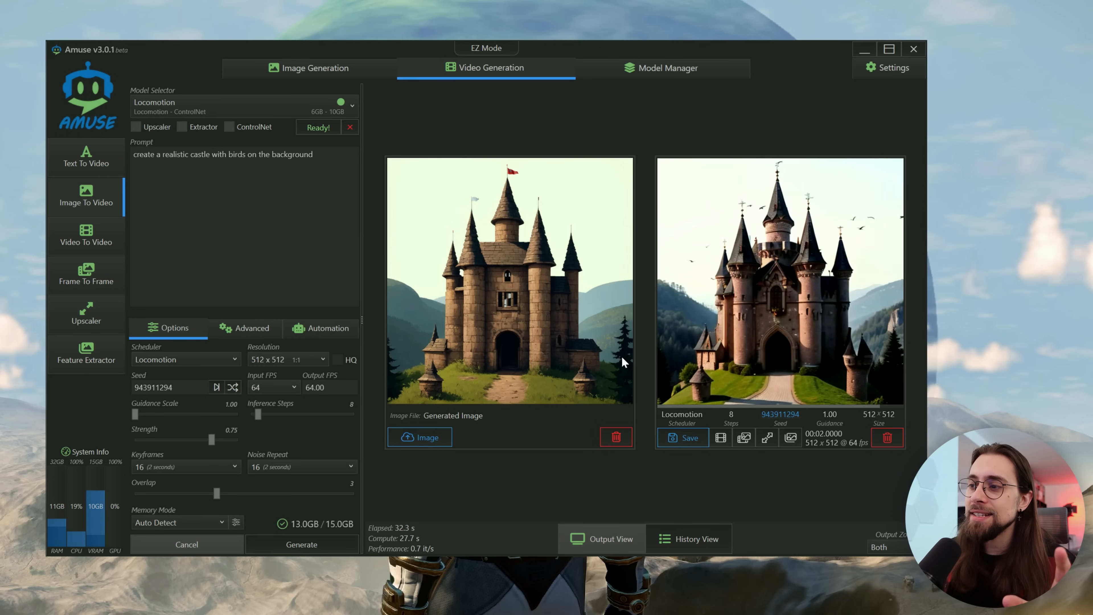
mouse_move(868, 410)
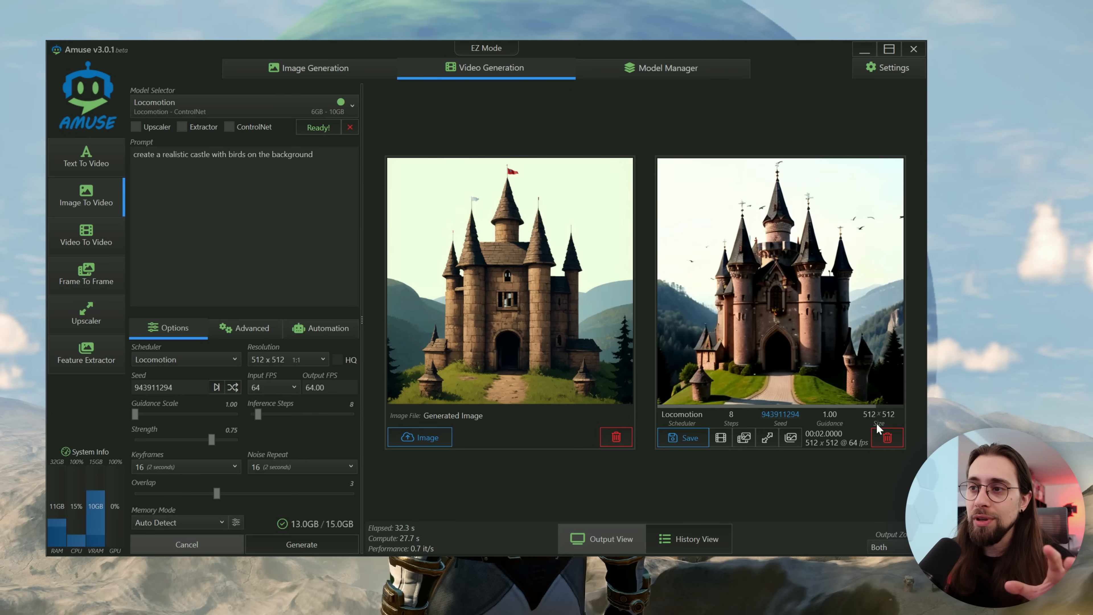
mouse_move(526, 294)
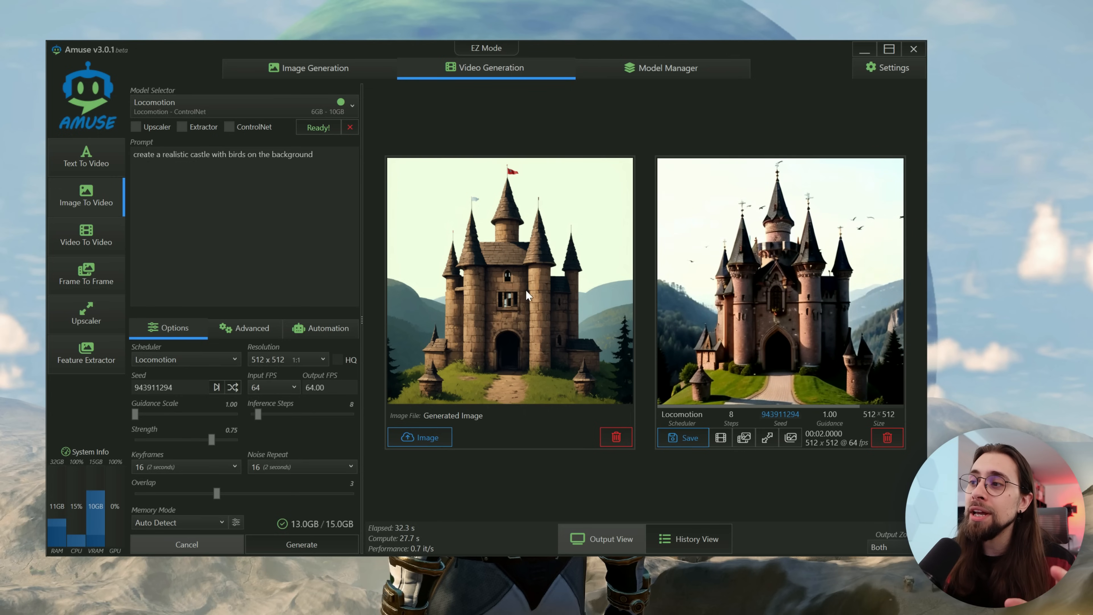
mouse_move(561, 222)
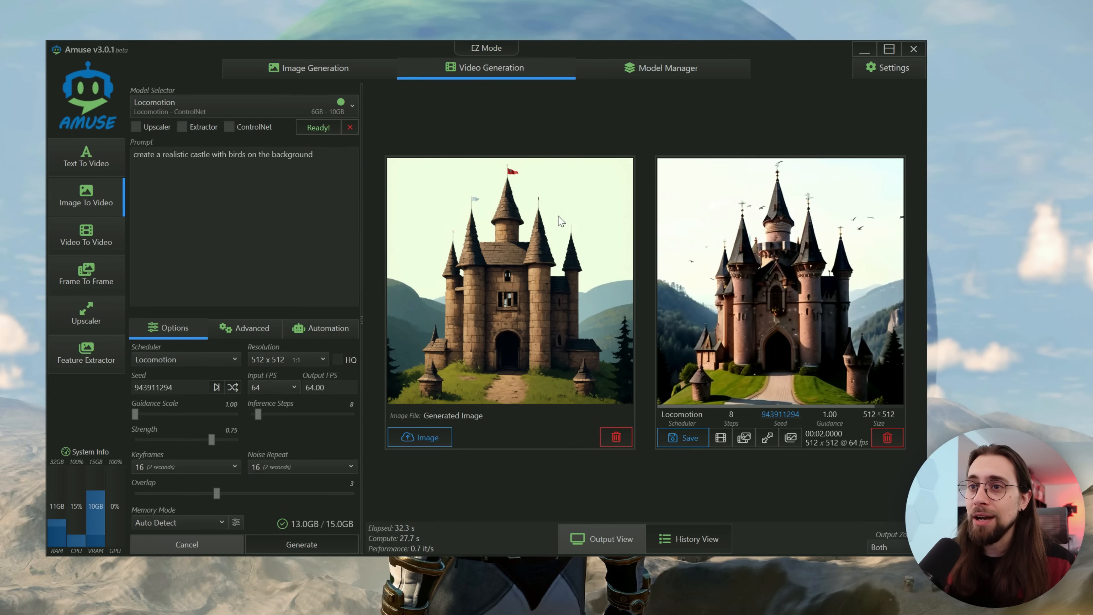
mouse_move(695, 301)
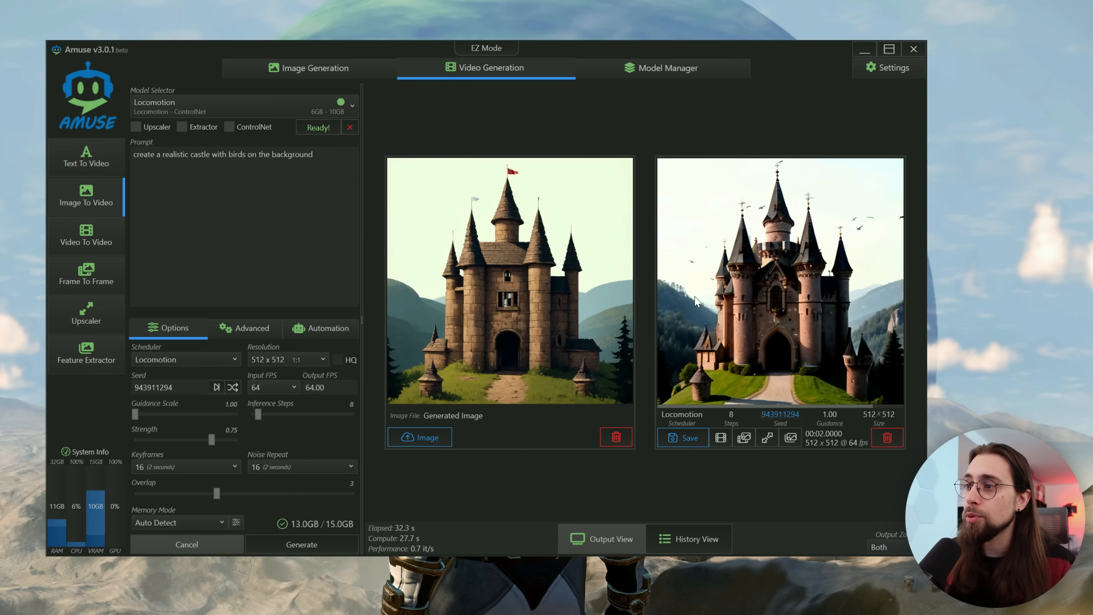
mouse_move(512, 211)
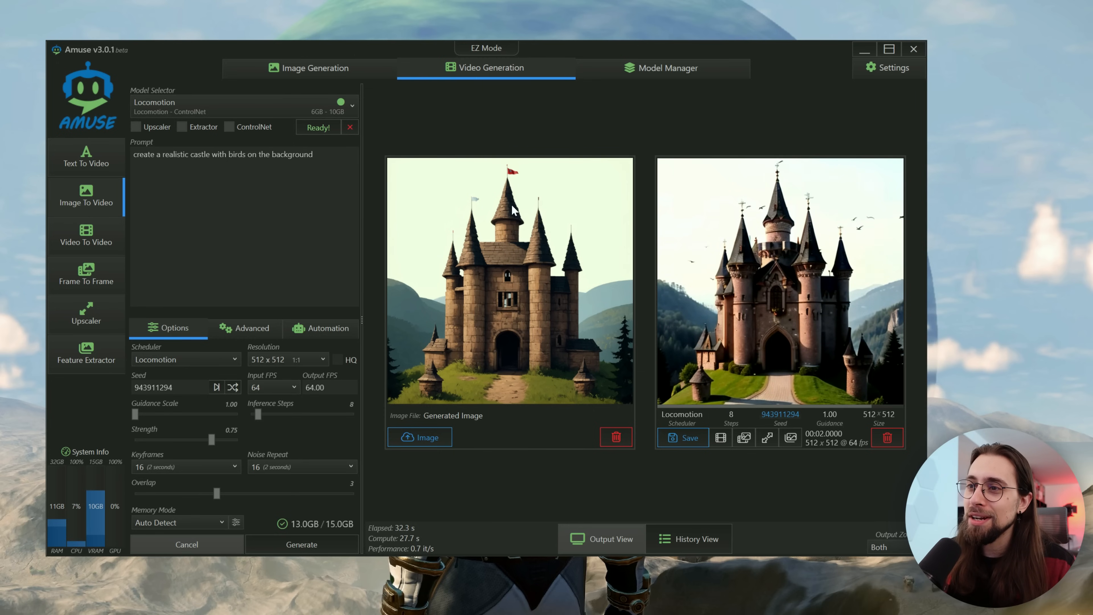
mouse_move(517, 320)
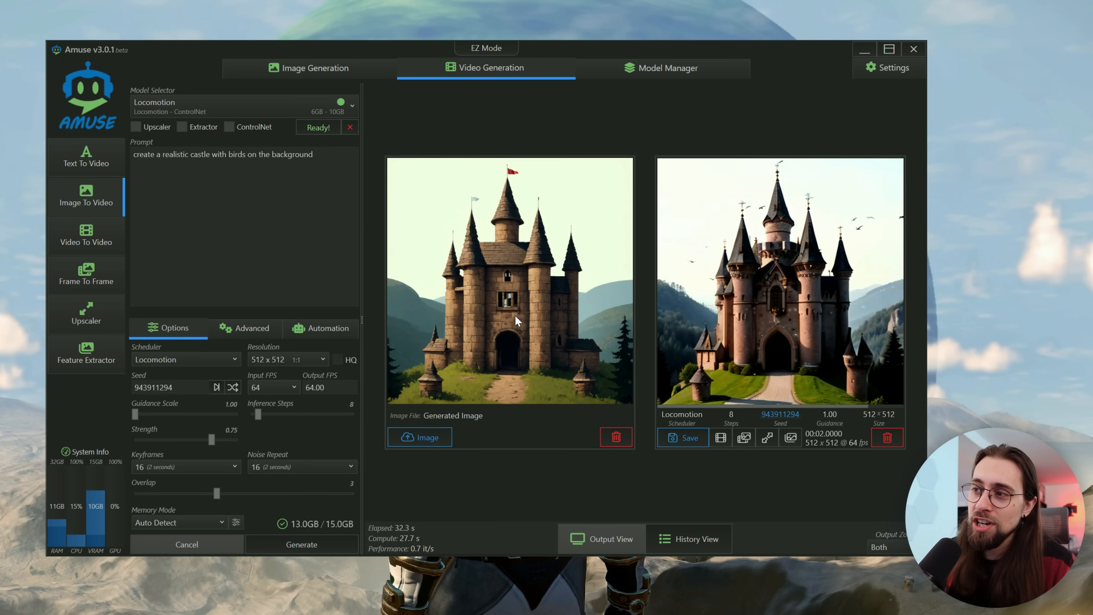
mouse_move(485, 324)
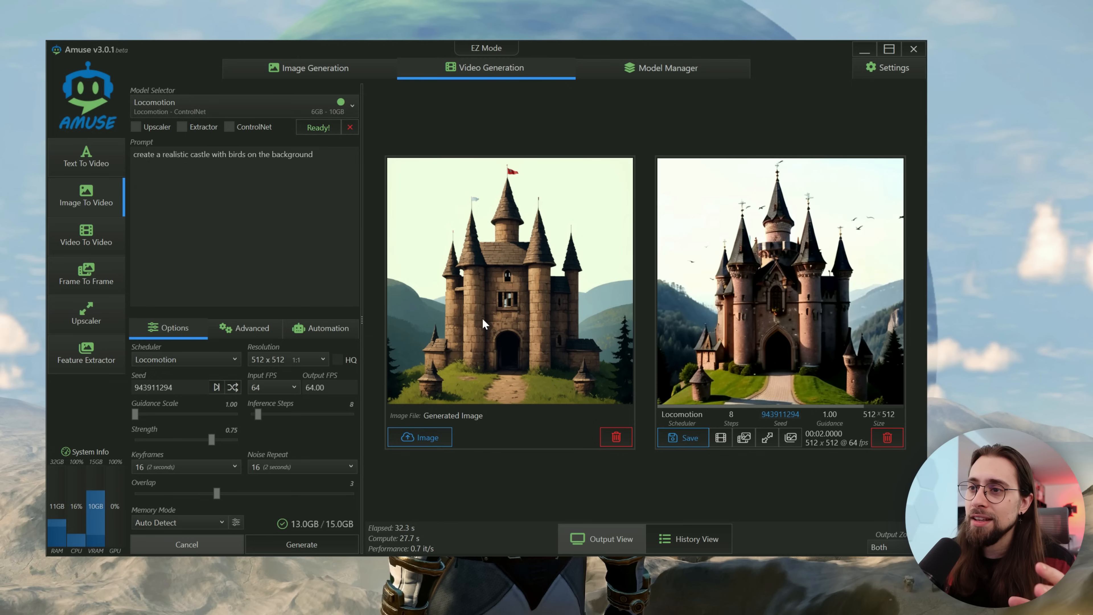
mouse_move(654, 311)
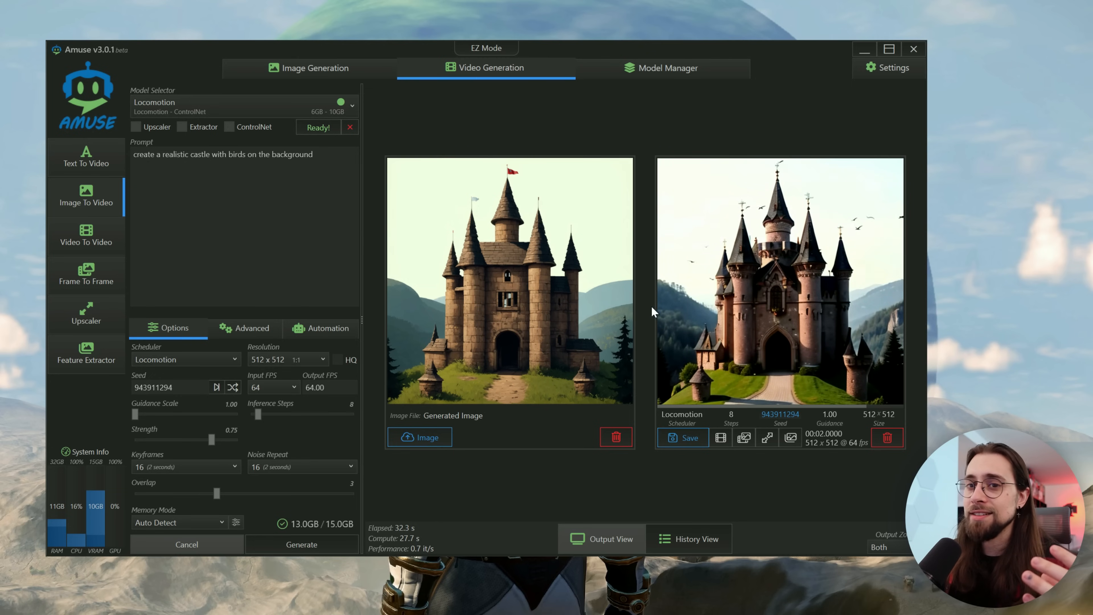
mouse_move(764, 278)
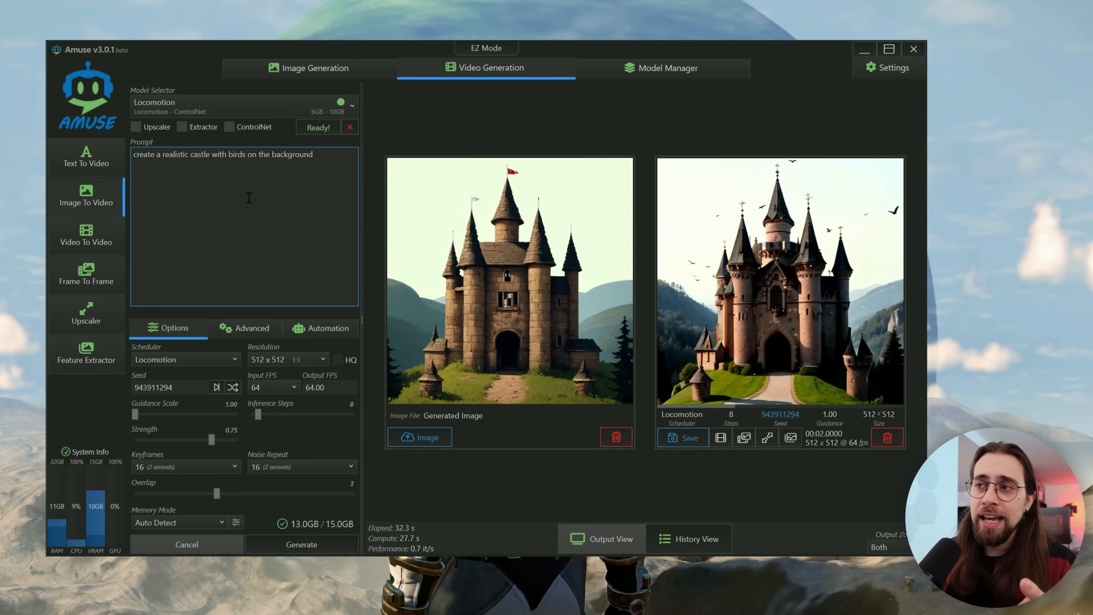
Step: Step through the Video To Video, Frame To Frame and video Upscaler modes
click(86, 234)
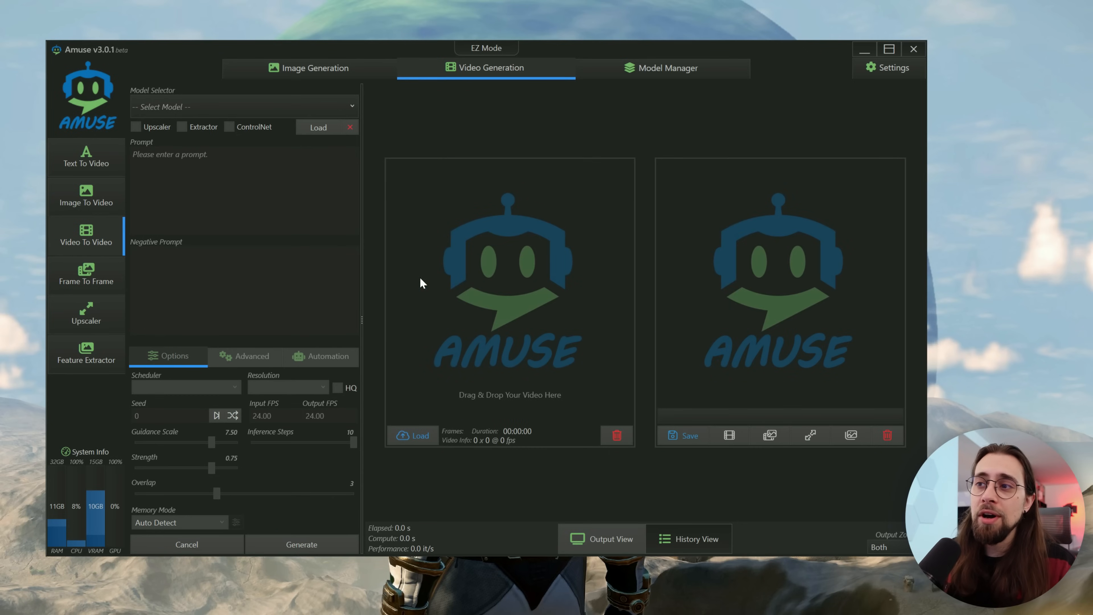
click(86, 274)
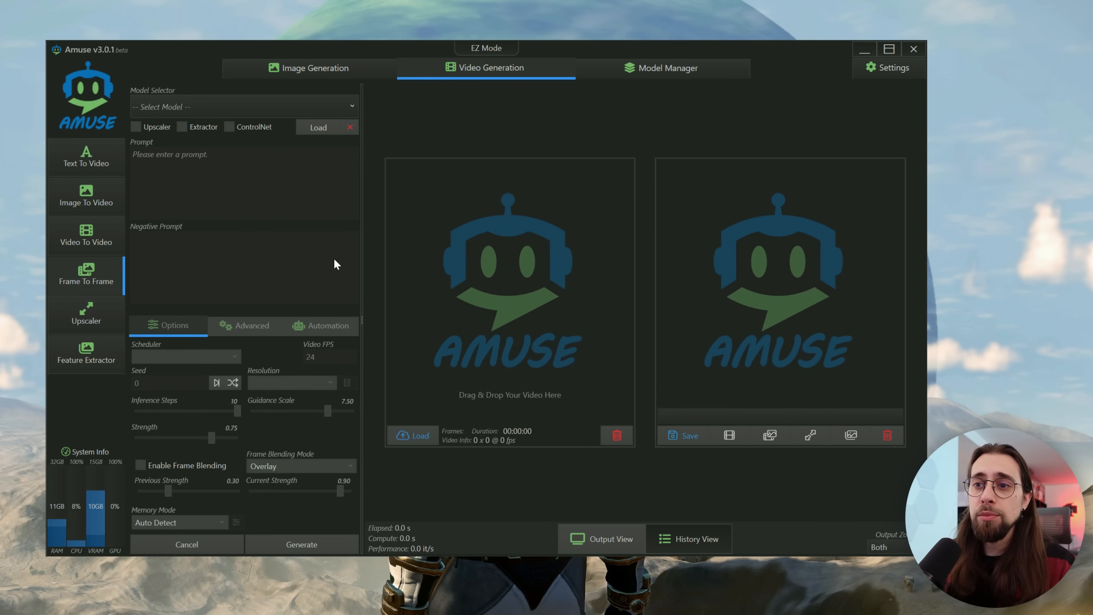
mouse_move(512, 294)
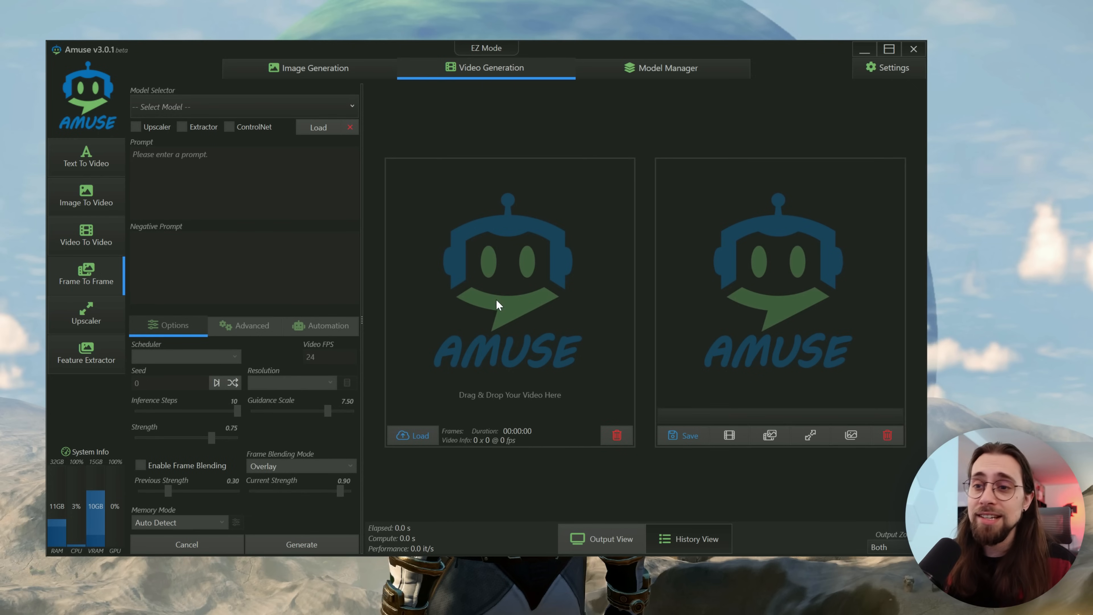
click(86, 313)
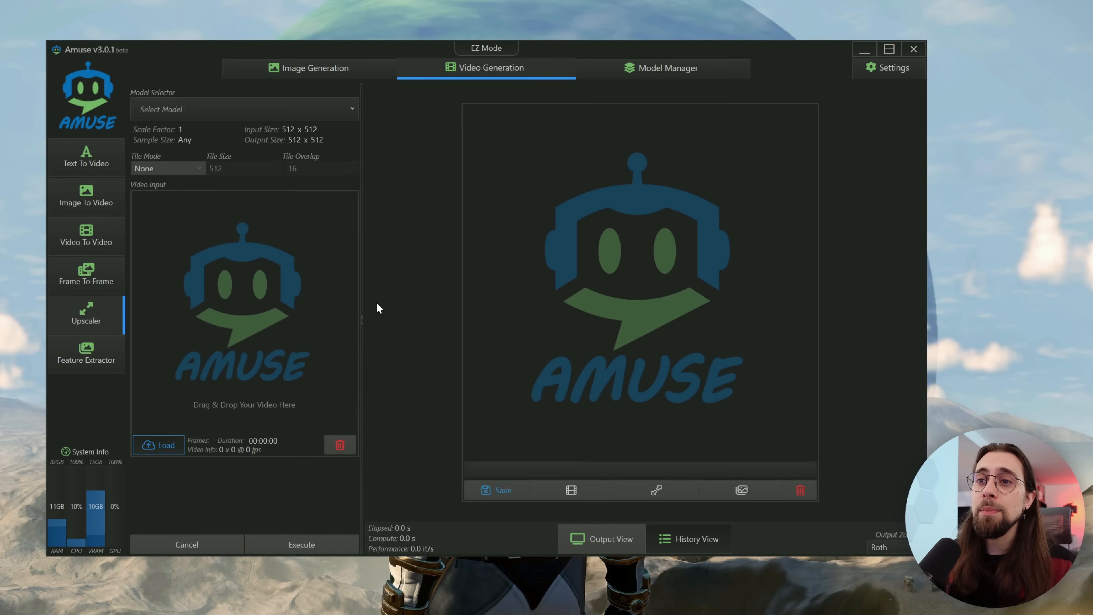
mouse_move(249, 147)
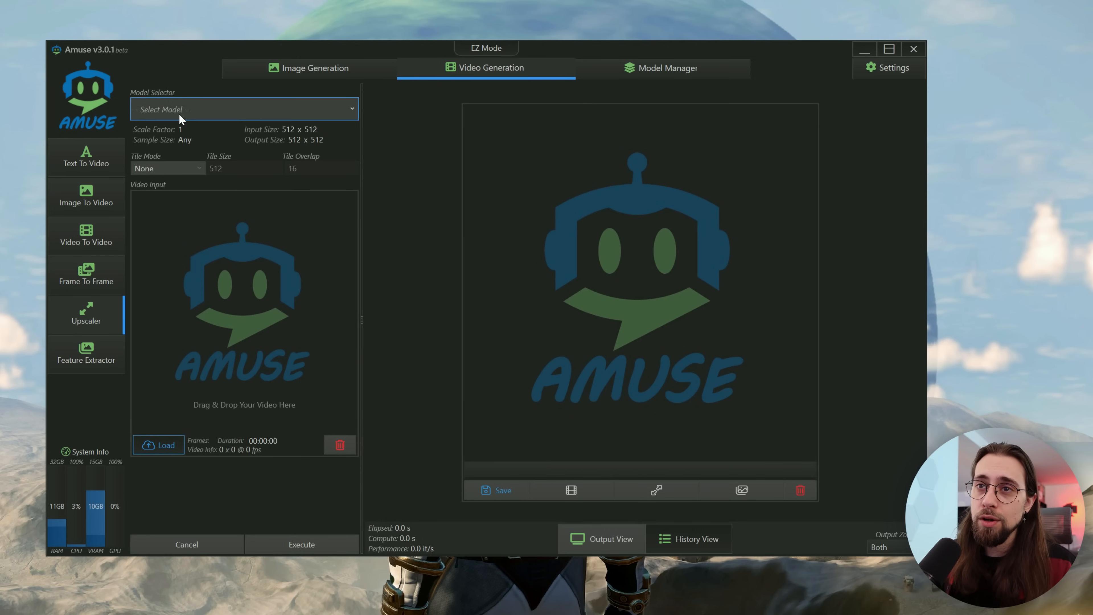
mouse_move(604, 87)
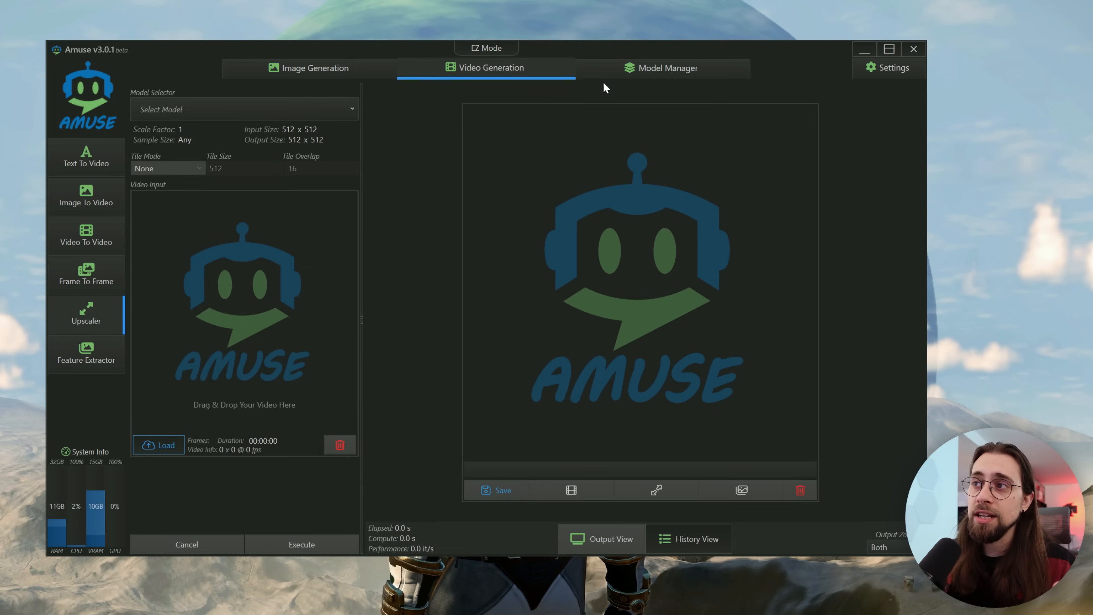
mouse_move(662, 68)
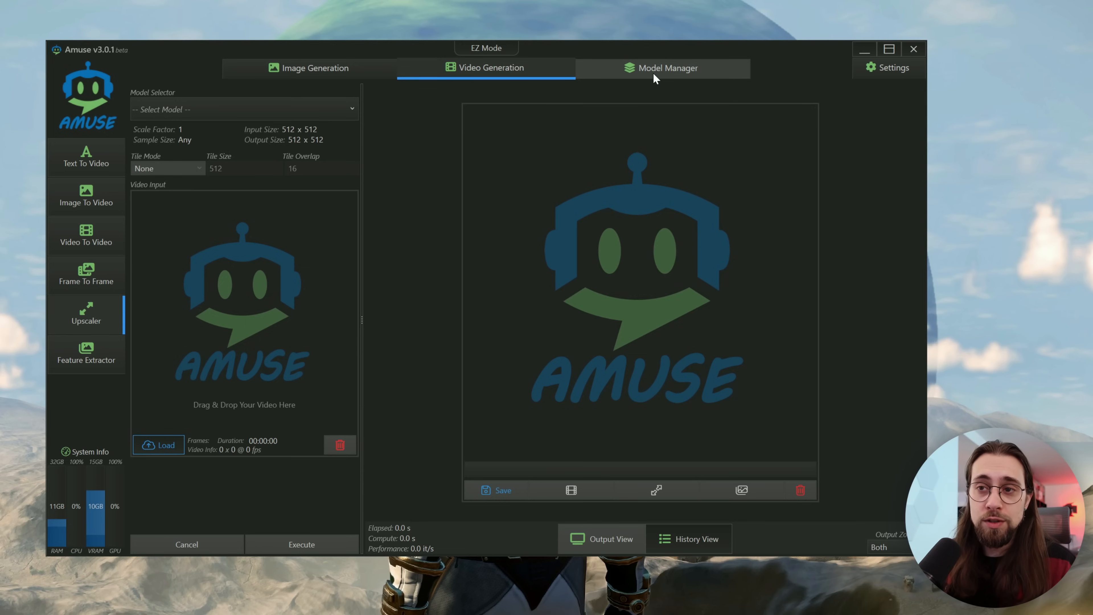
mouse_move(331, 206)
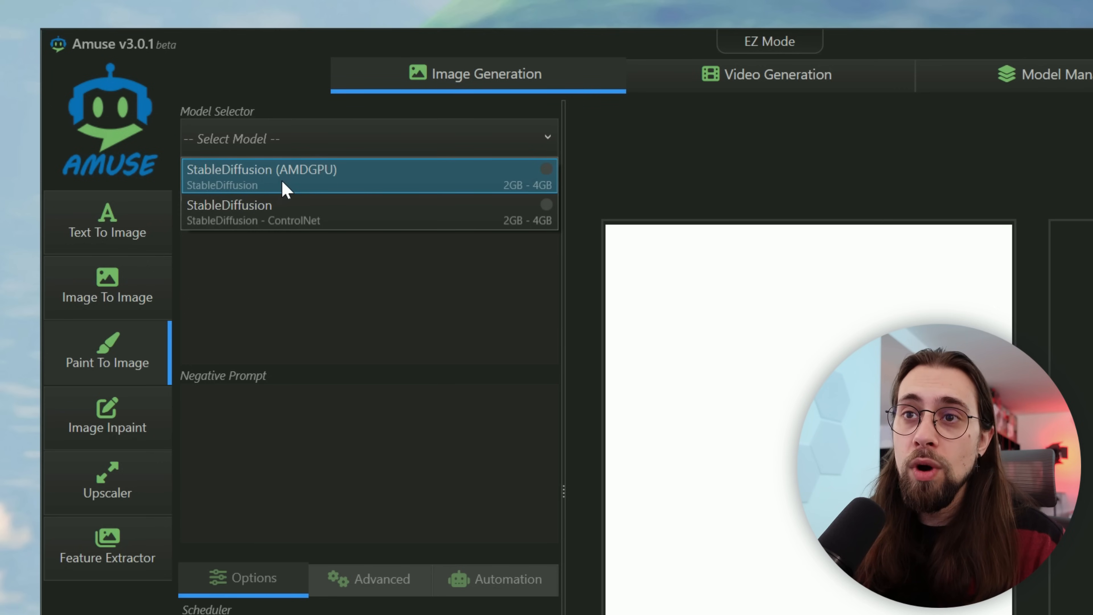
Step: Generate a realistic tree from the sketch at 896 x 576 with standard StableDiffusion, then reselect the AMDGPU model
click(261, 177)
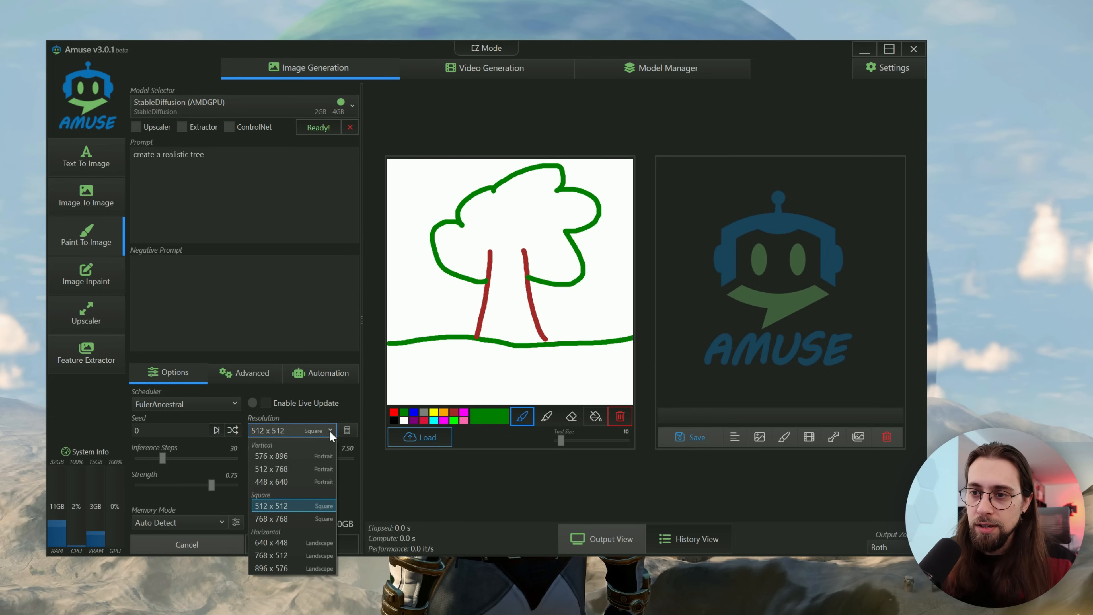
click(272, 568)
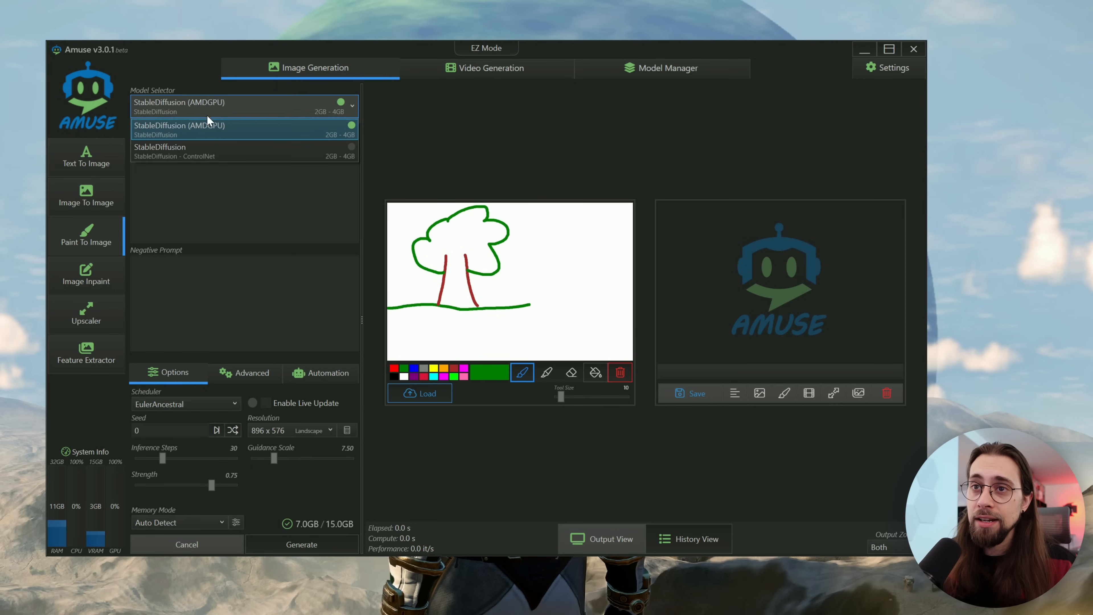
click(159, 151)
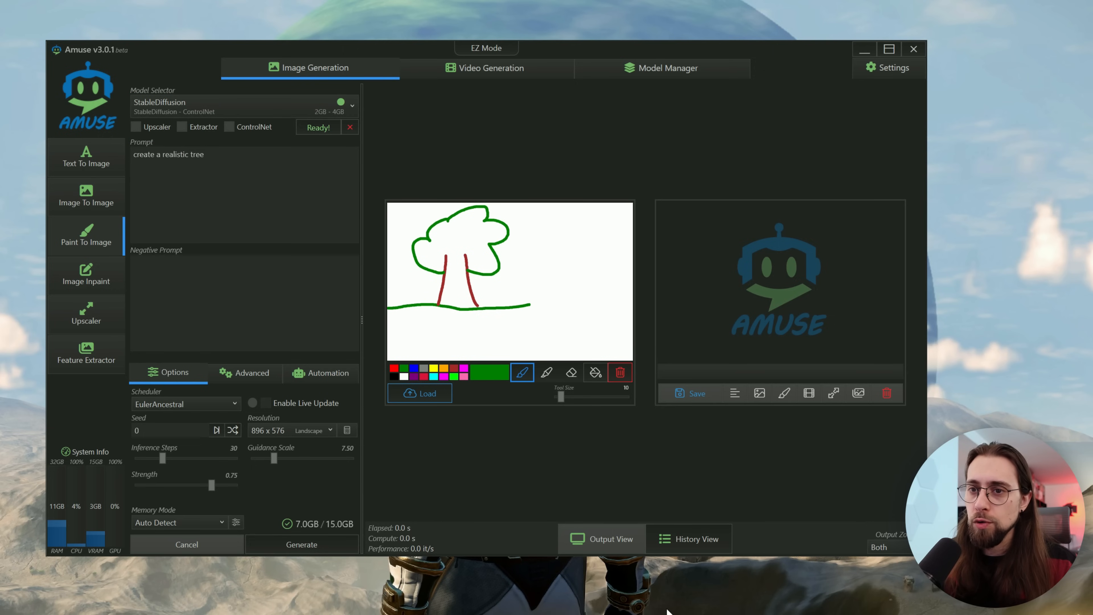
click(301, 544)
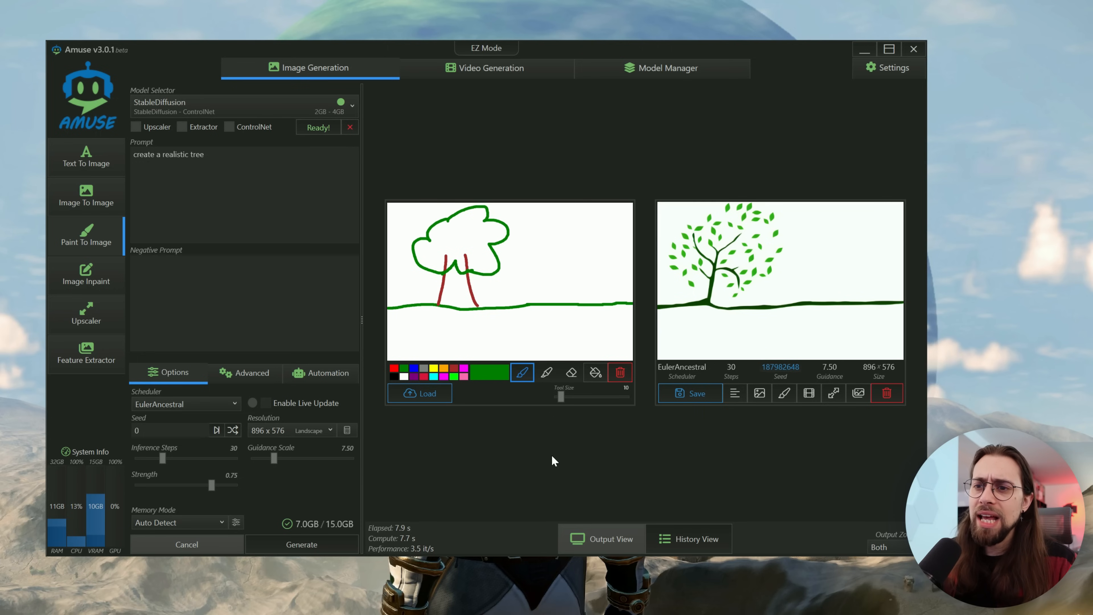
mouse_move(401, 520)
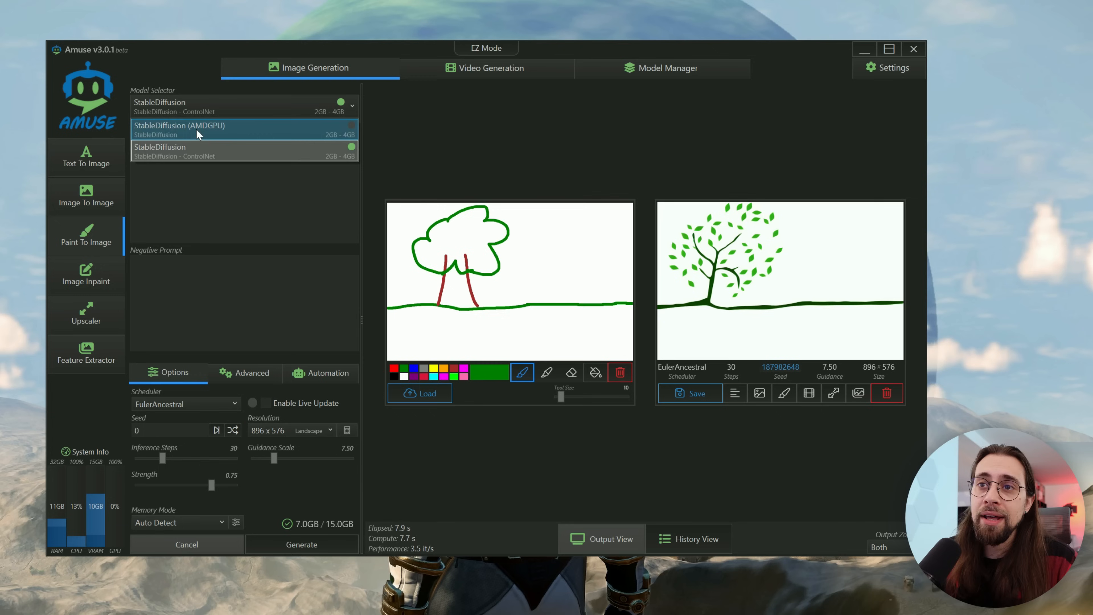
click(197, 130)
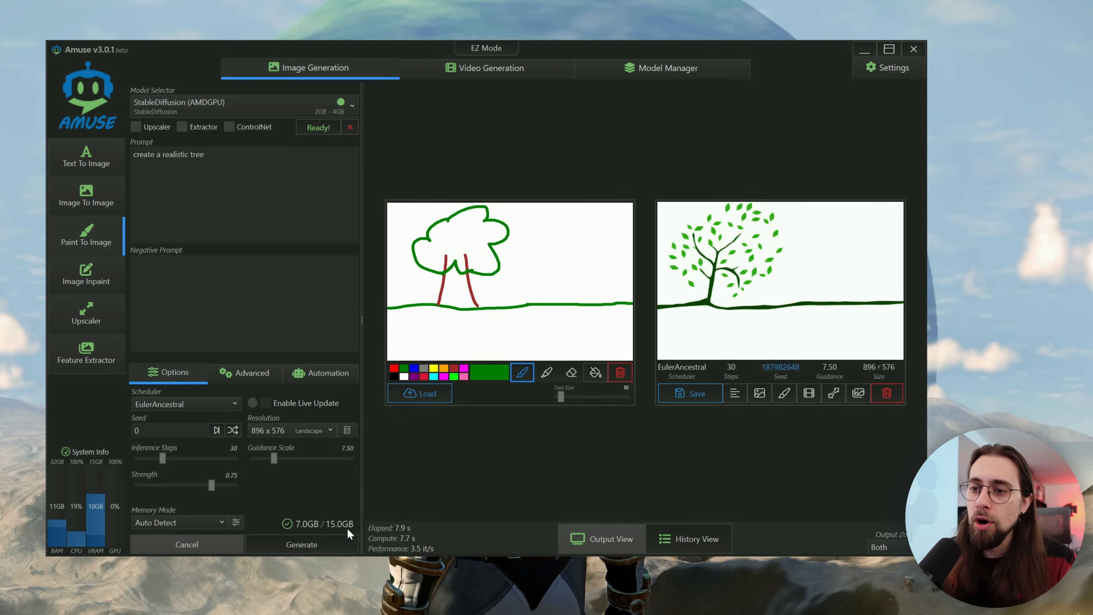
Step: Regenerate the tree with StableDiffusion (AMDGPU), finishing in about 2.3 s versus 7.9 s
click(302, 544)
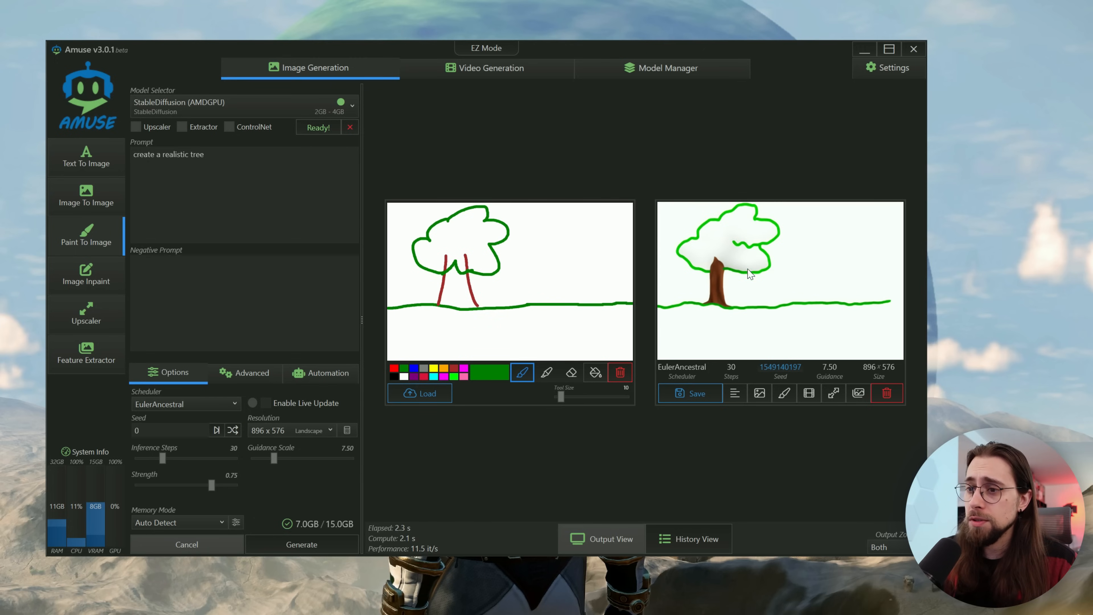
mouse_move(428, 569)
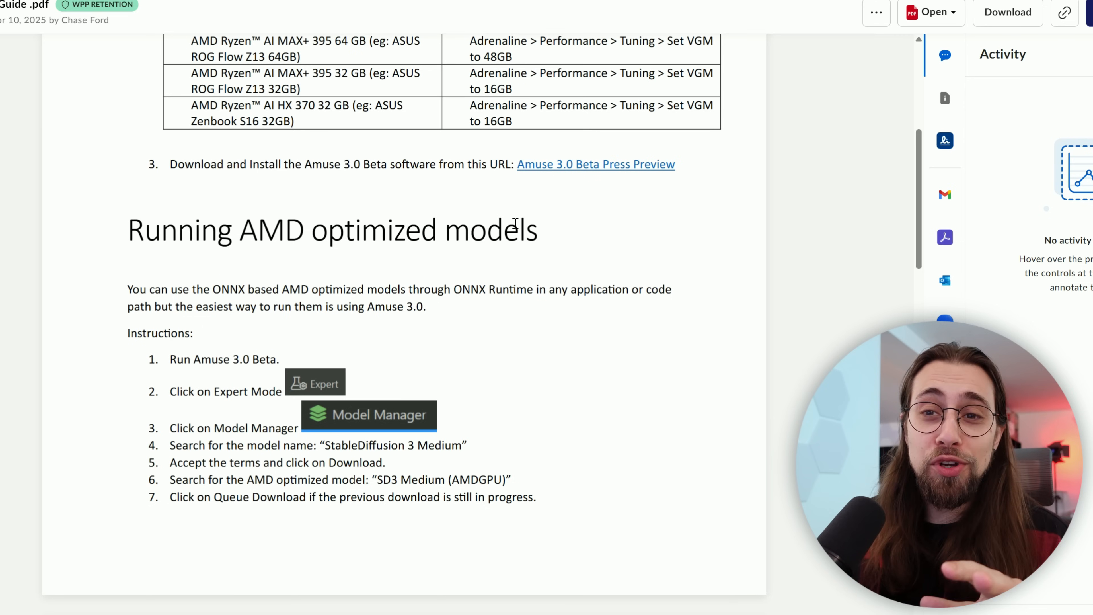
scroll(down, 3)
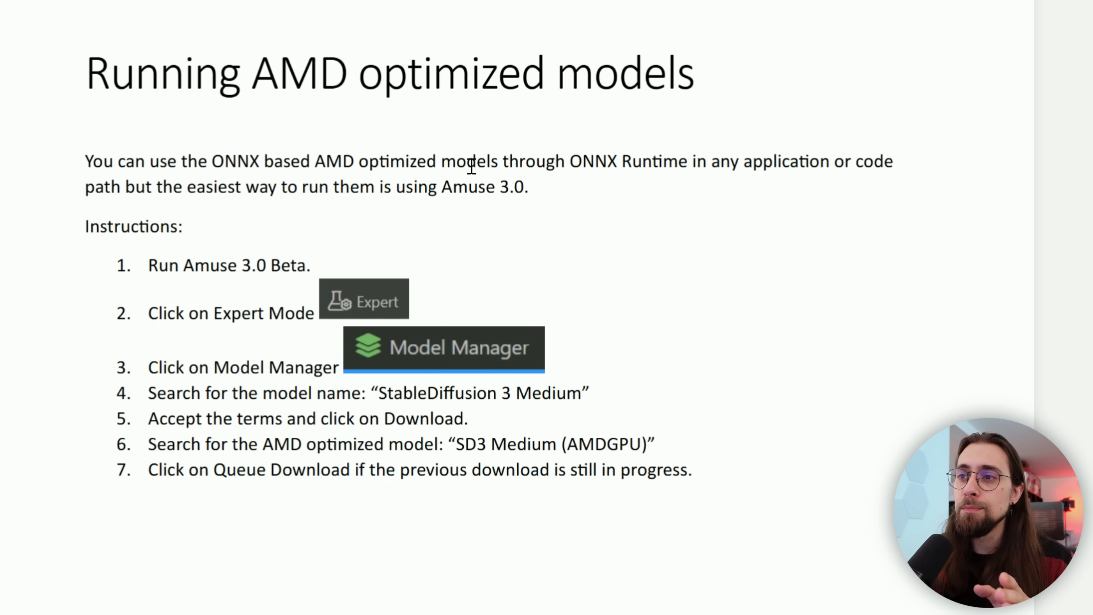
mouse_move(709, 161)
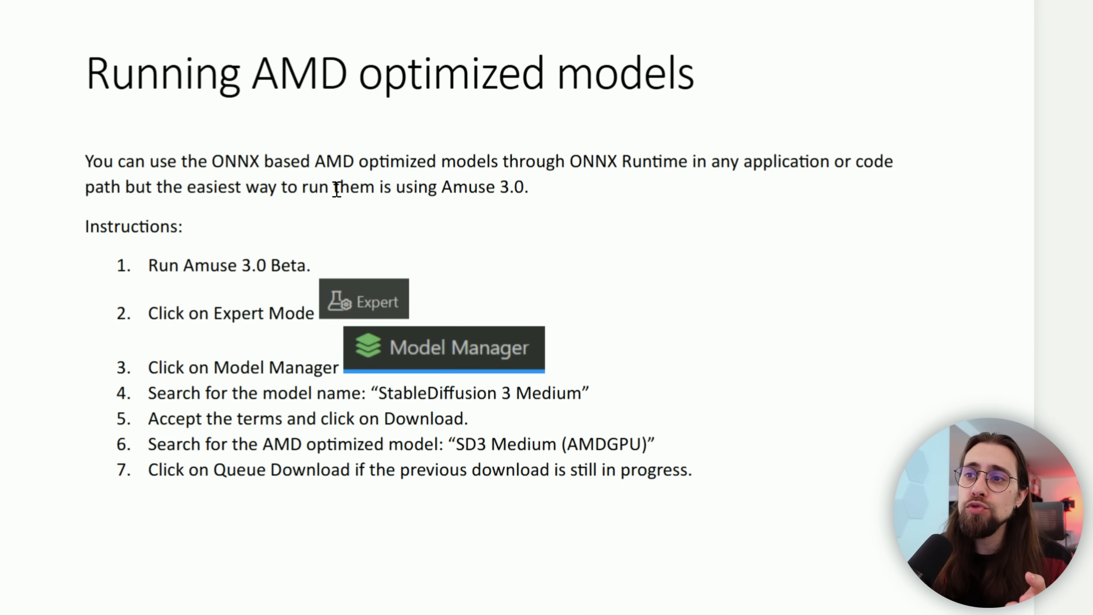
mouse_move(546, 205)
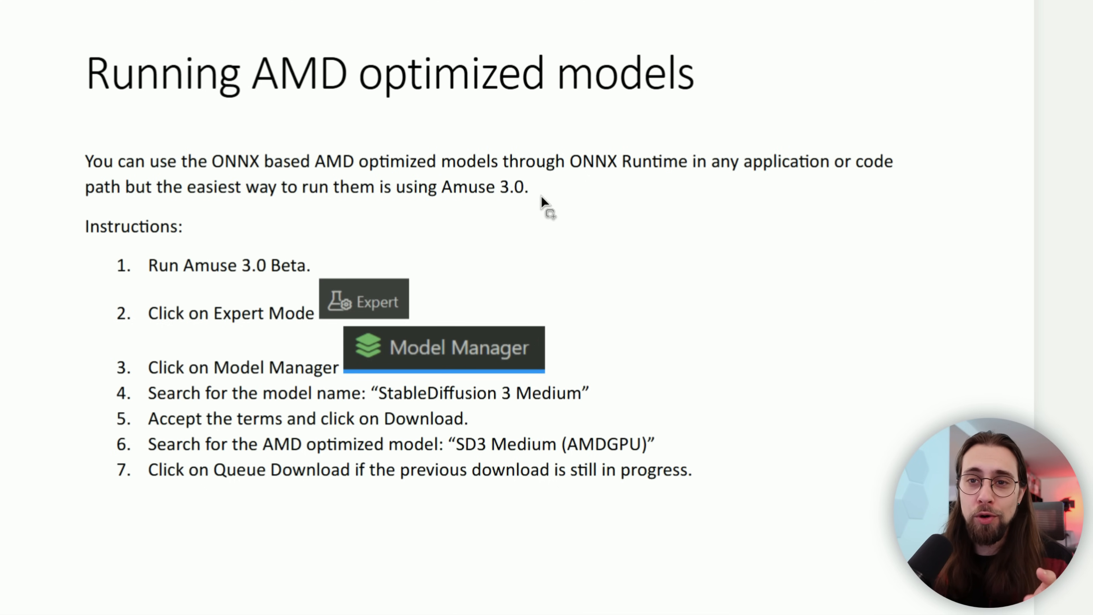
mouse_move(597, 168)
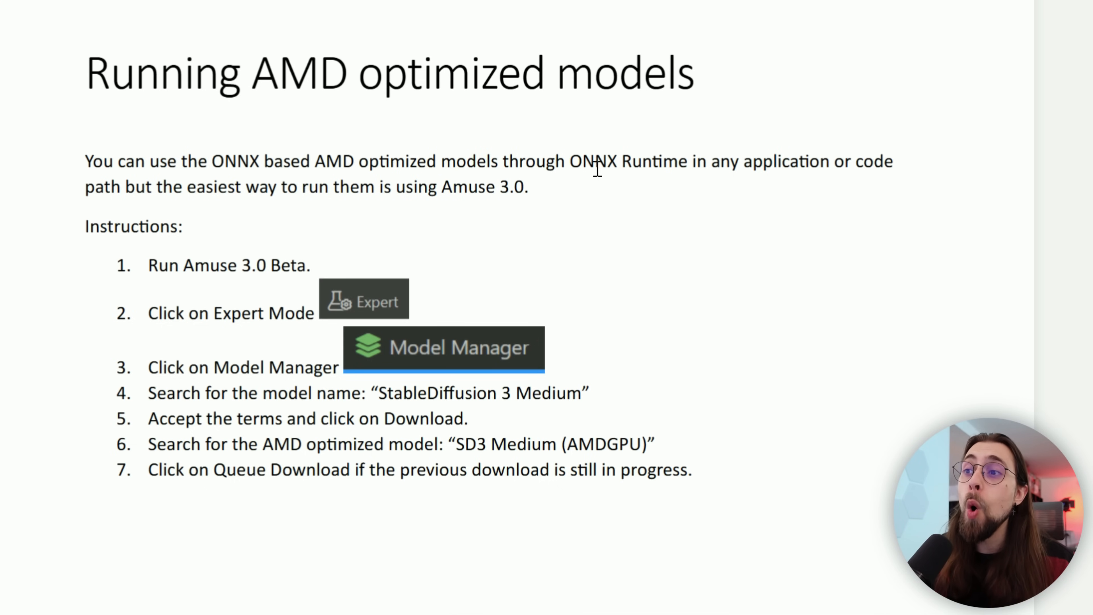
mouse_move(676, 195)
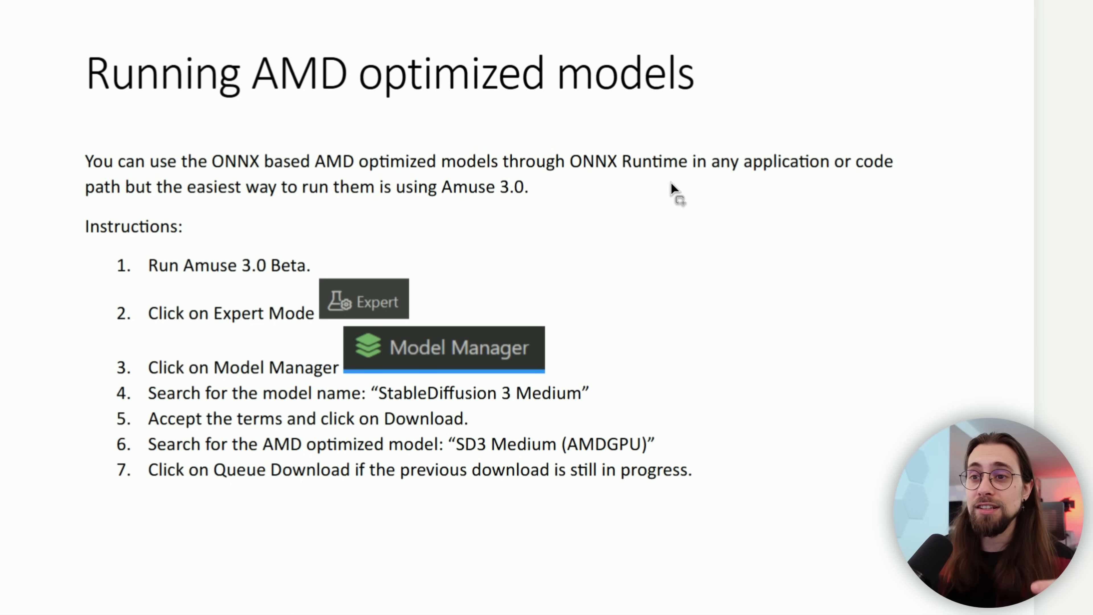
mouse_move(564, 206)
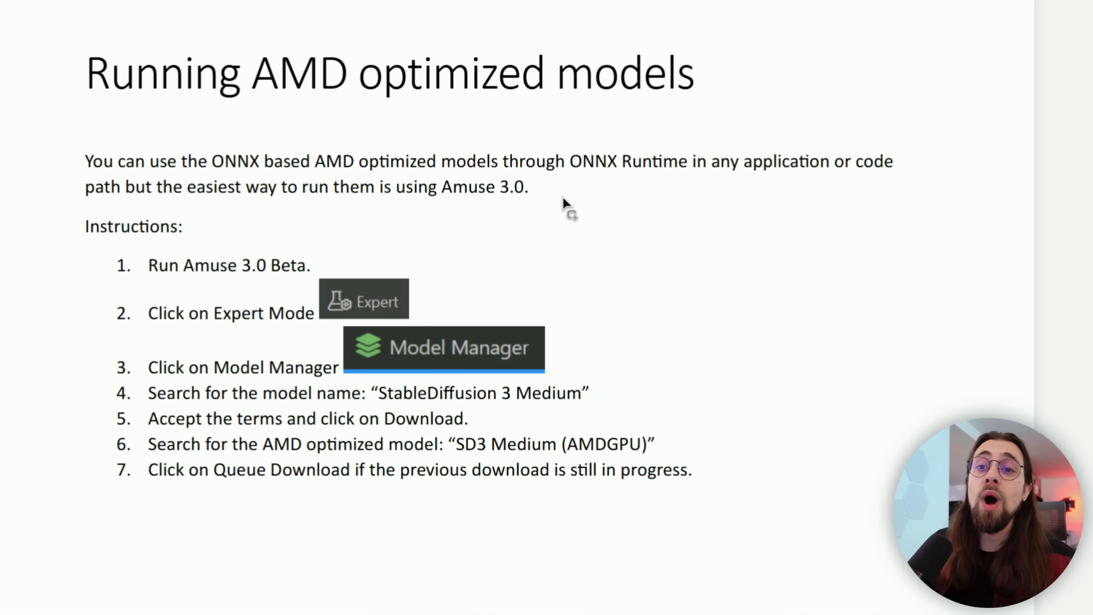